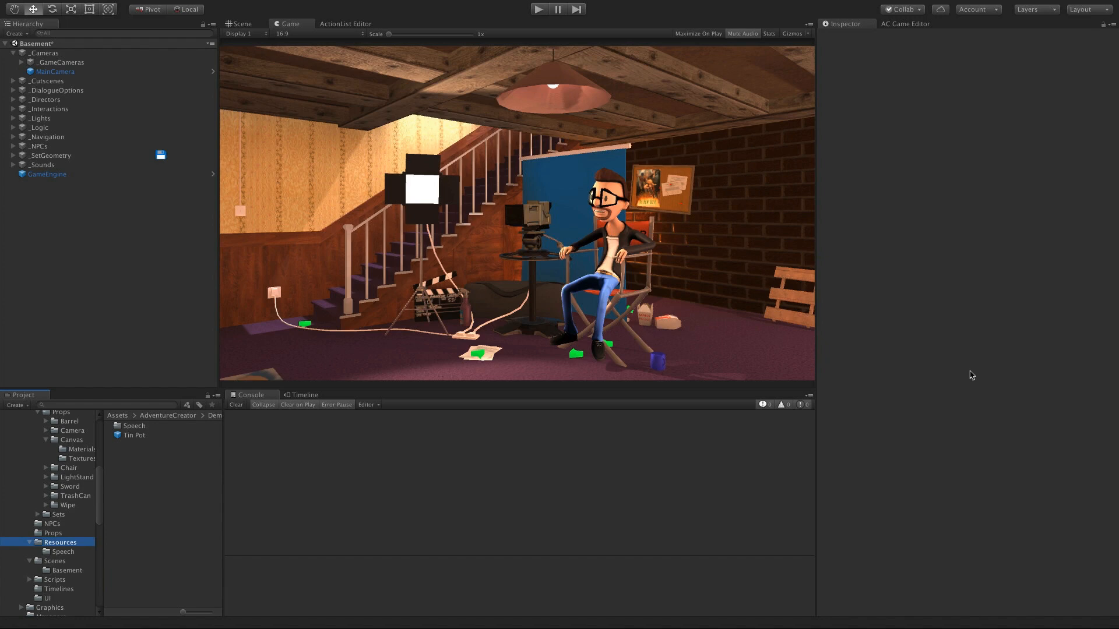
mouse_move(792, 251)
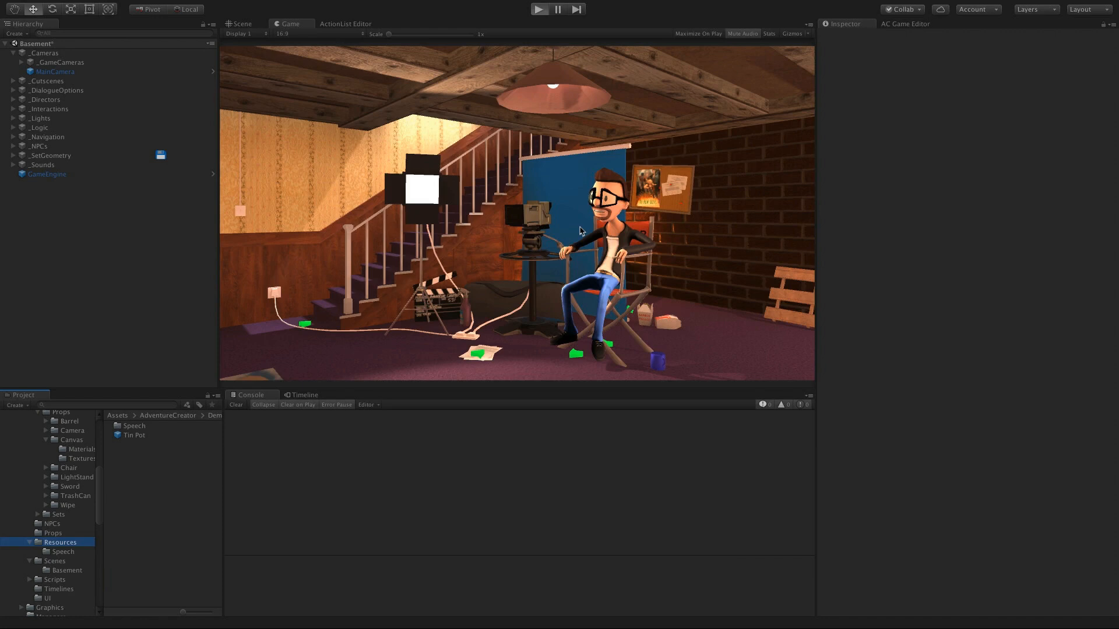
Run the demo, pause at the Brain's "Hi!" intro and list the _Directors cutscenes.
click(539, 8)
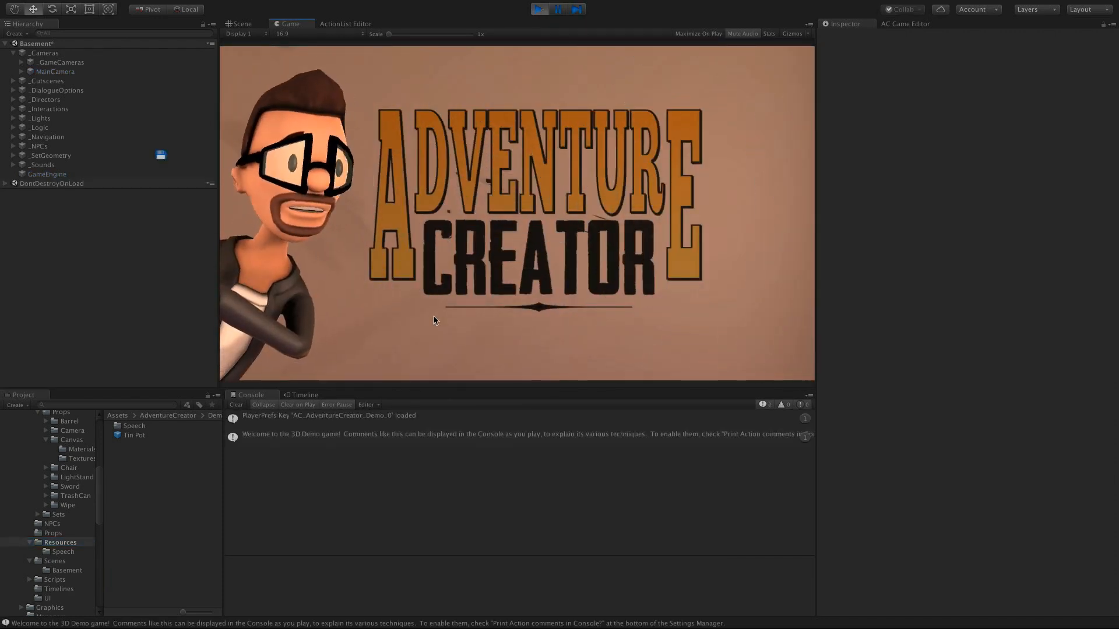
click(538, 8)
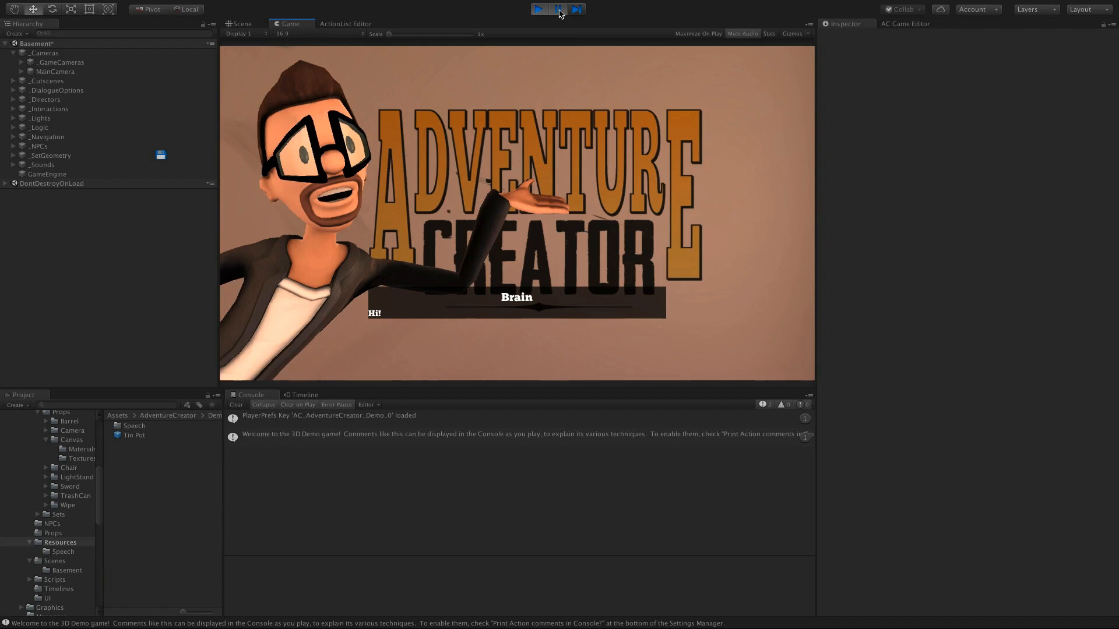
click(13, 80)
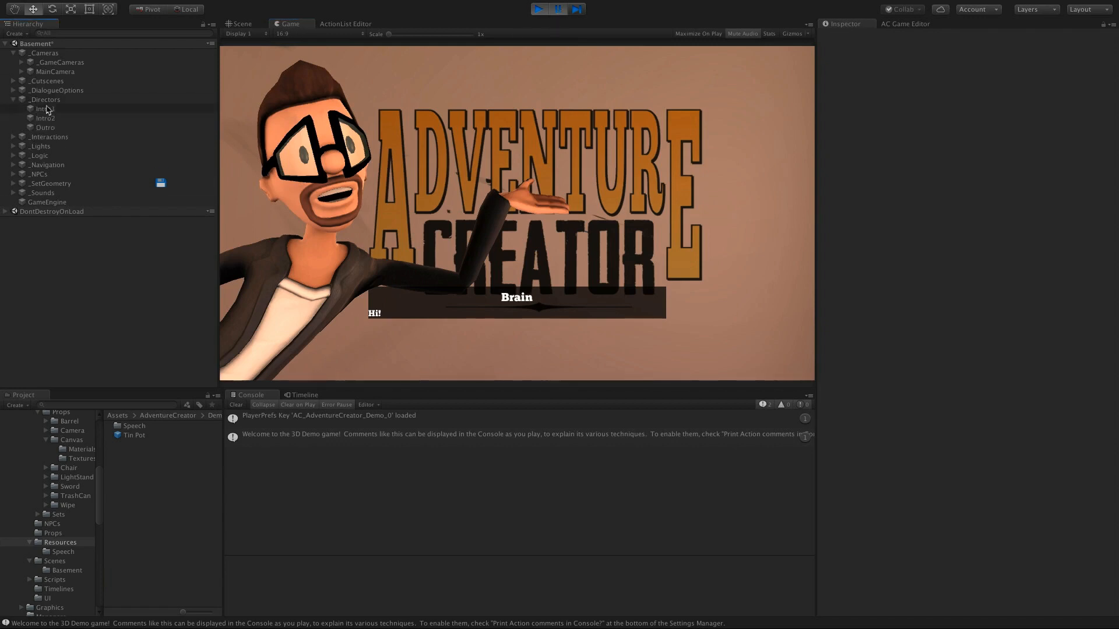
Select the Intro1 director and expand its Camera group to show the Main Camera Track.
click(45, 109)
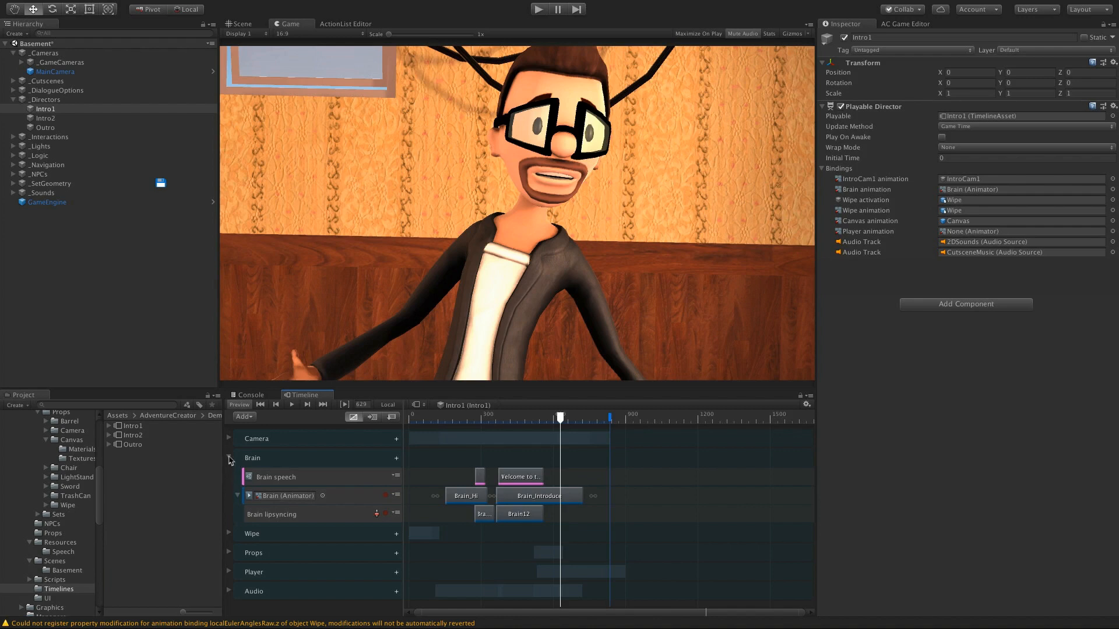
click(228, 438)
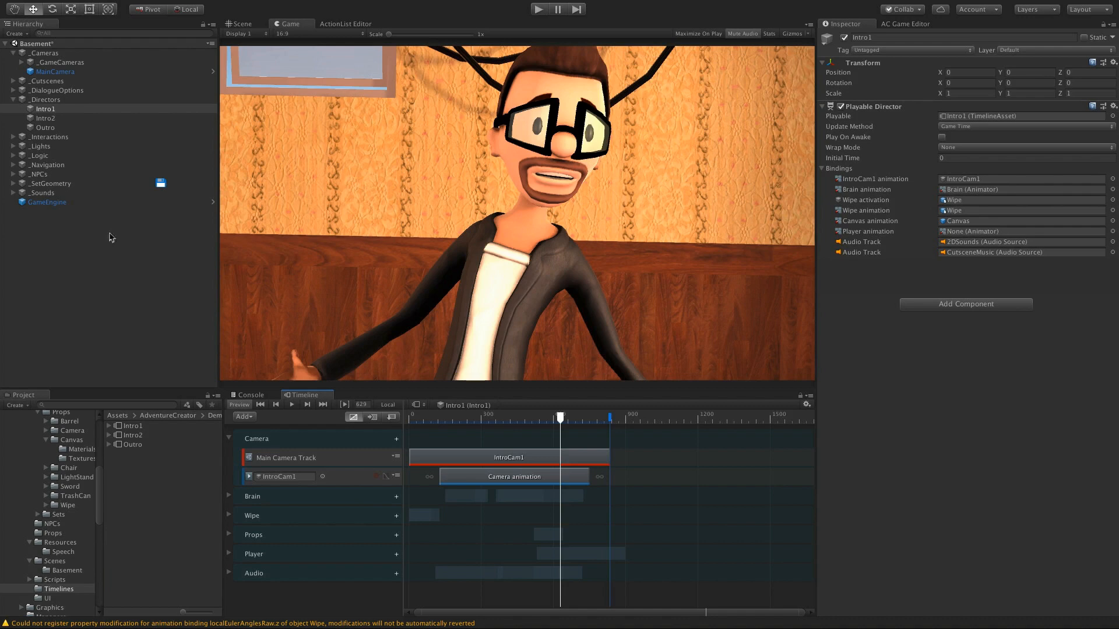
Trim the IntroCam1 shot's end from 13.9 to about 8.65 seconds.
click(508, 457)
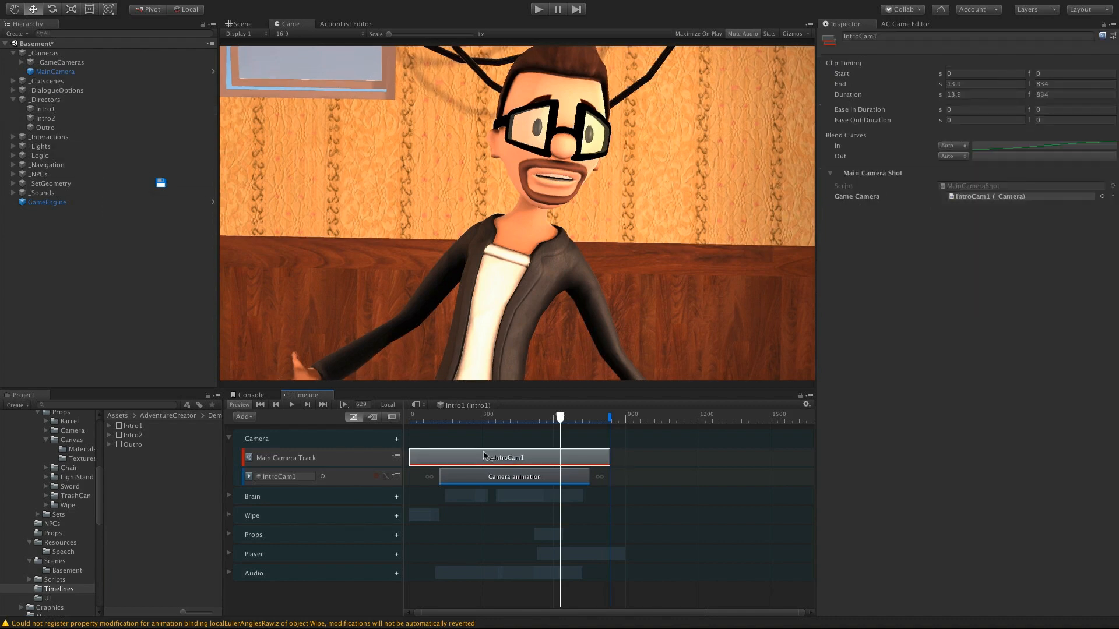
mouse_move(492, 457)
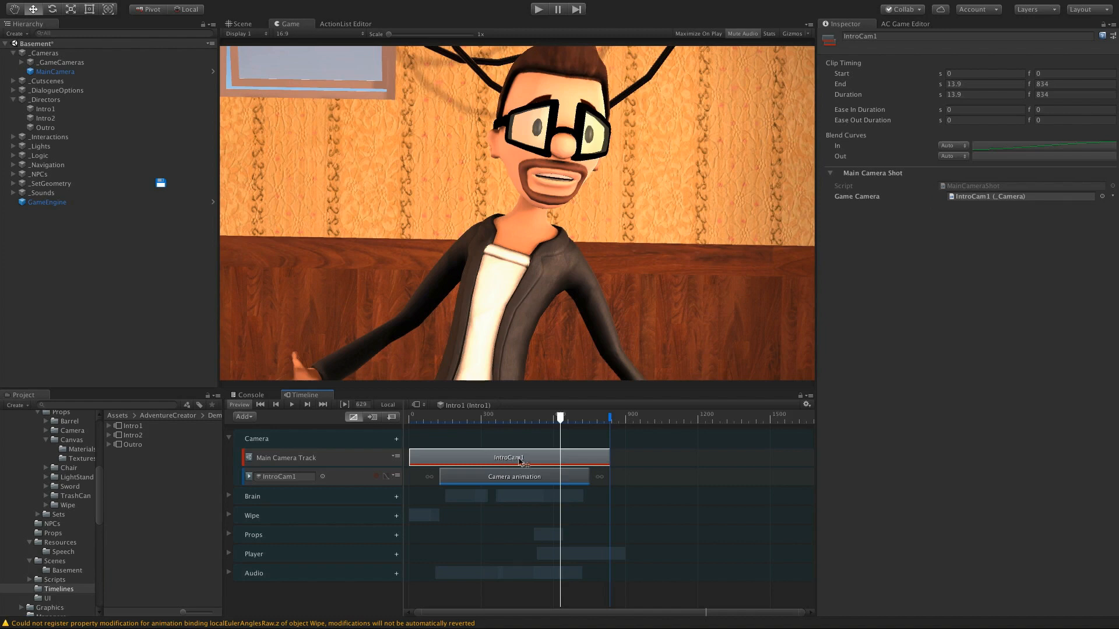
mouse_move(859, 191)
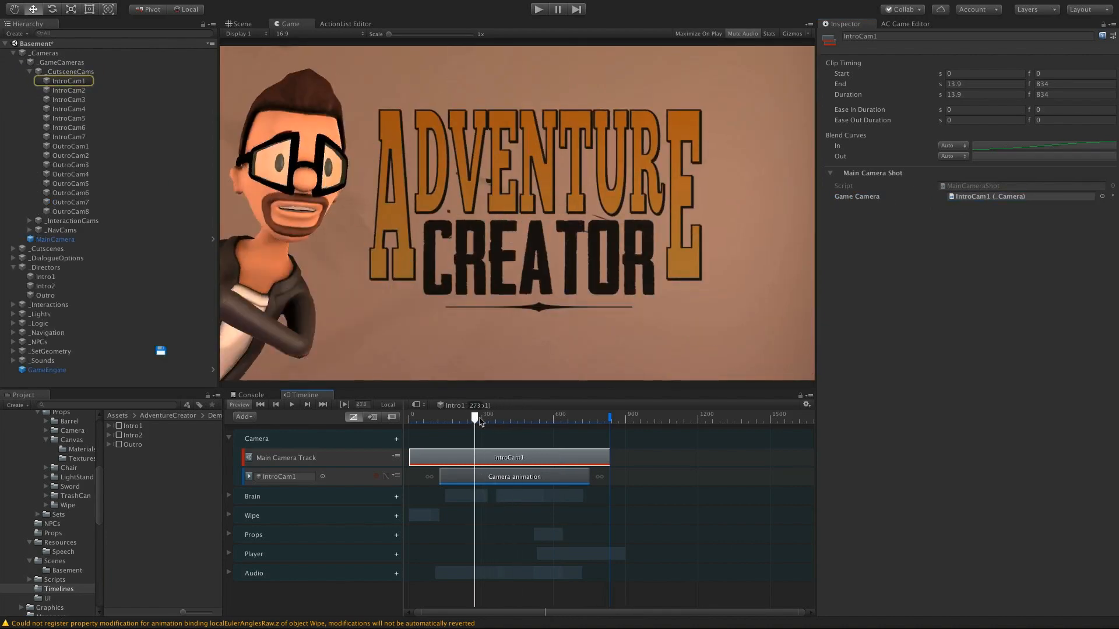
drag(476, 416, 538, 416)
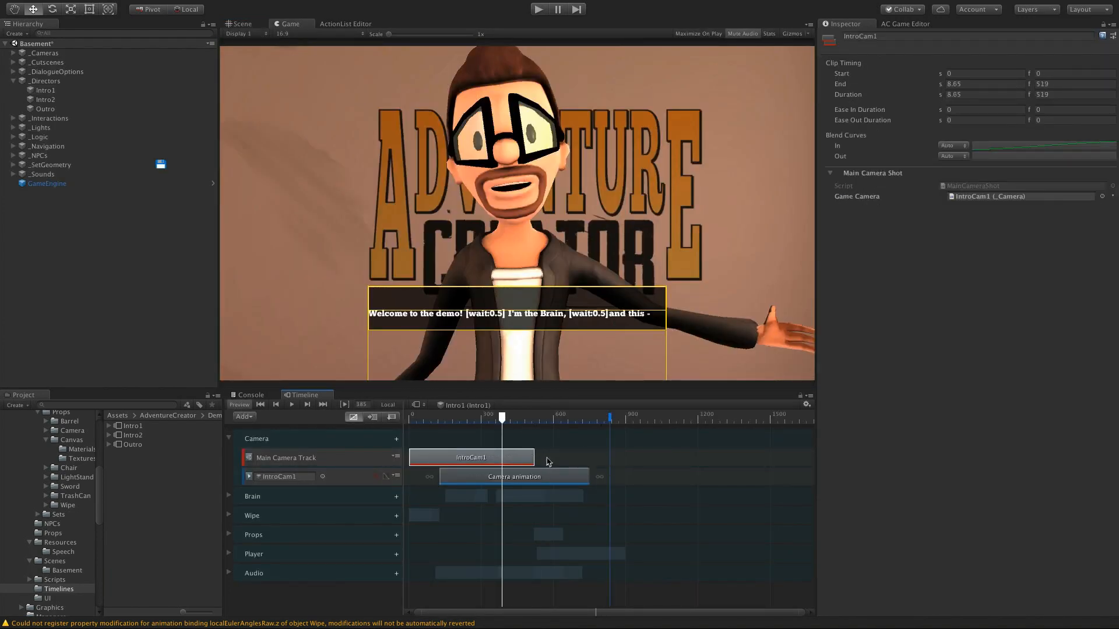
Add a BrainCam1 shot after IntroCam1 and overlap them so the cameras blend.
right_click(514, 476)
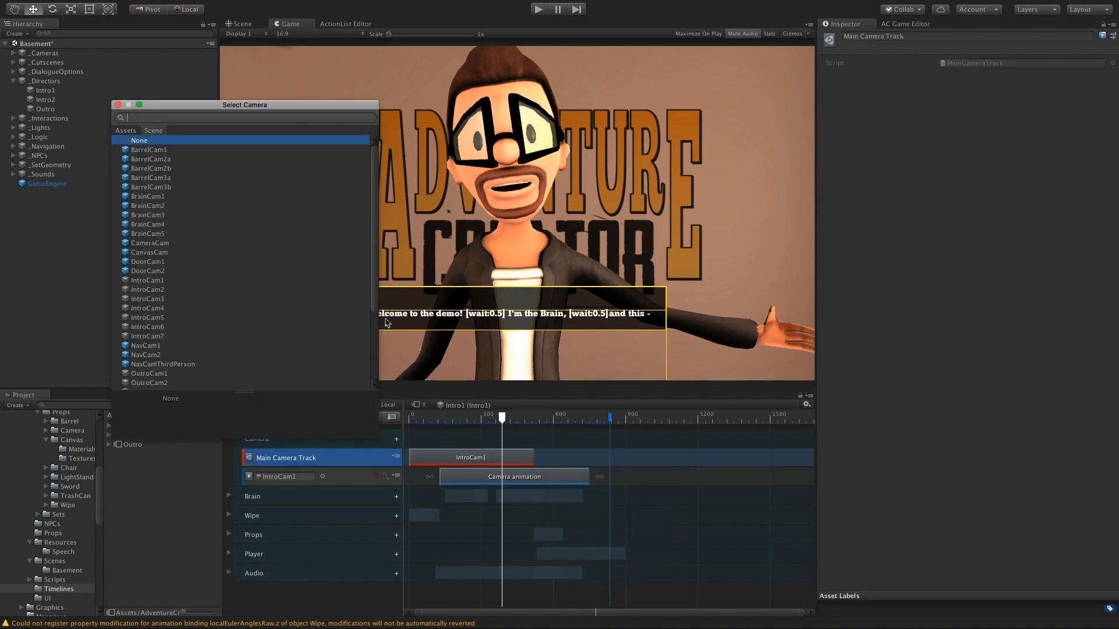
mouse_move(164, 205)
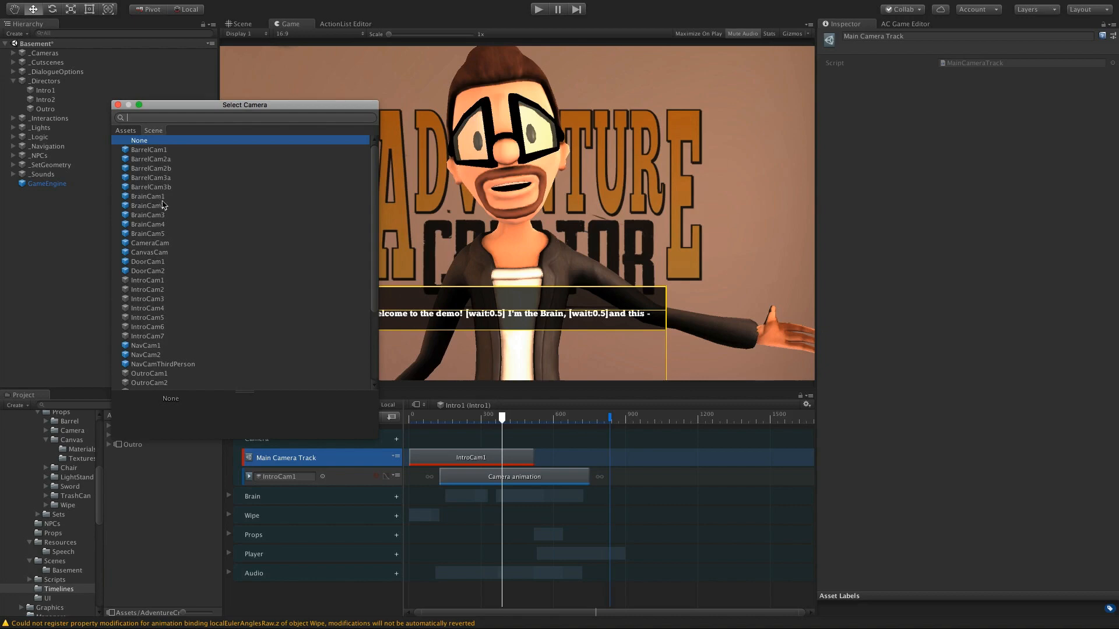
click(148, 196)
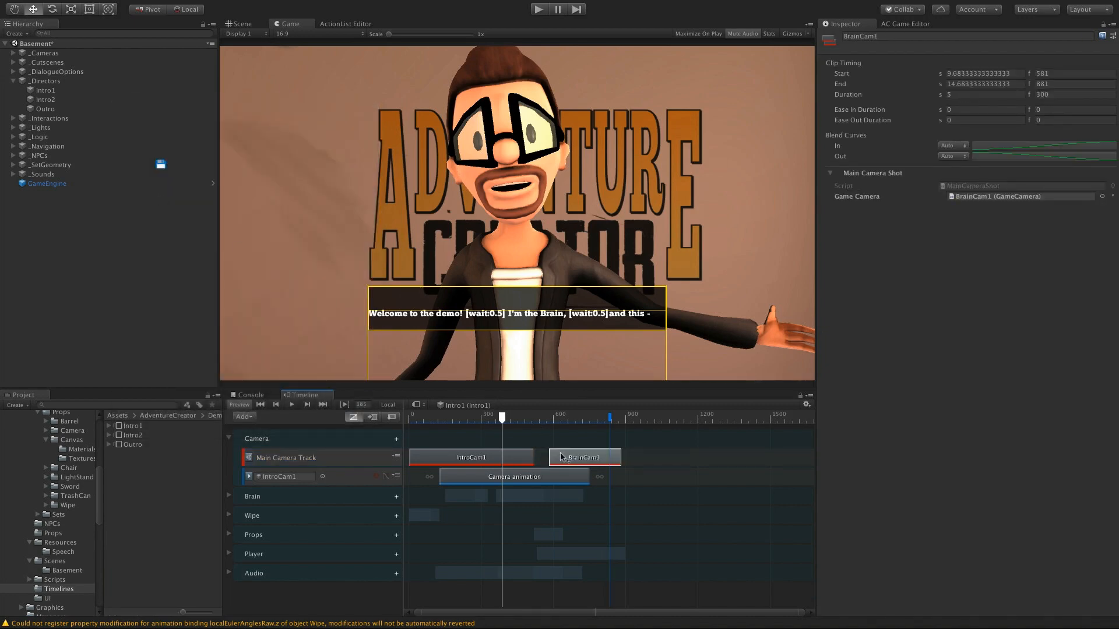
drag(501, 416, 536, 416)
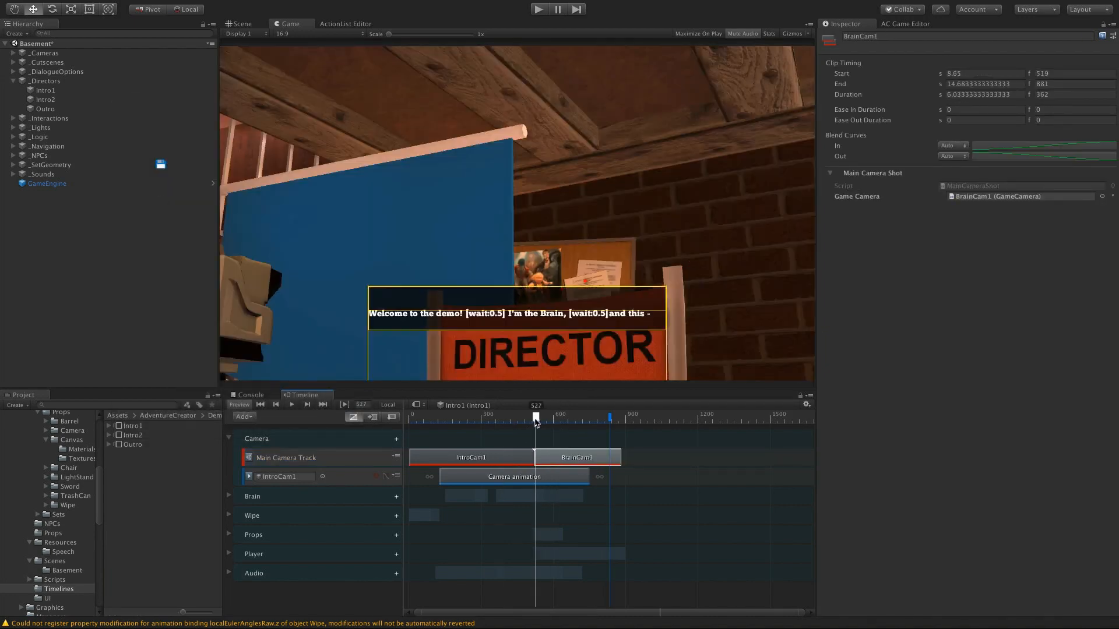
drag(536, 416, 570, 416)
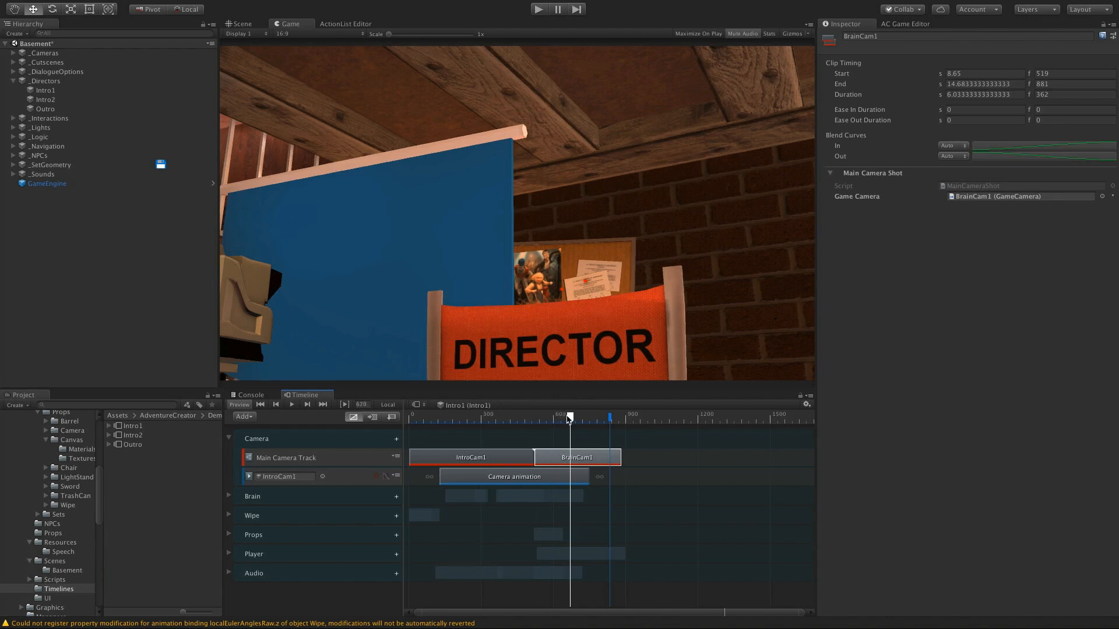
drag(570, 416, 564, 416)
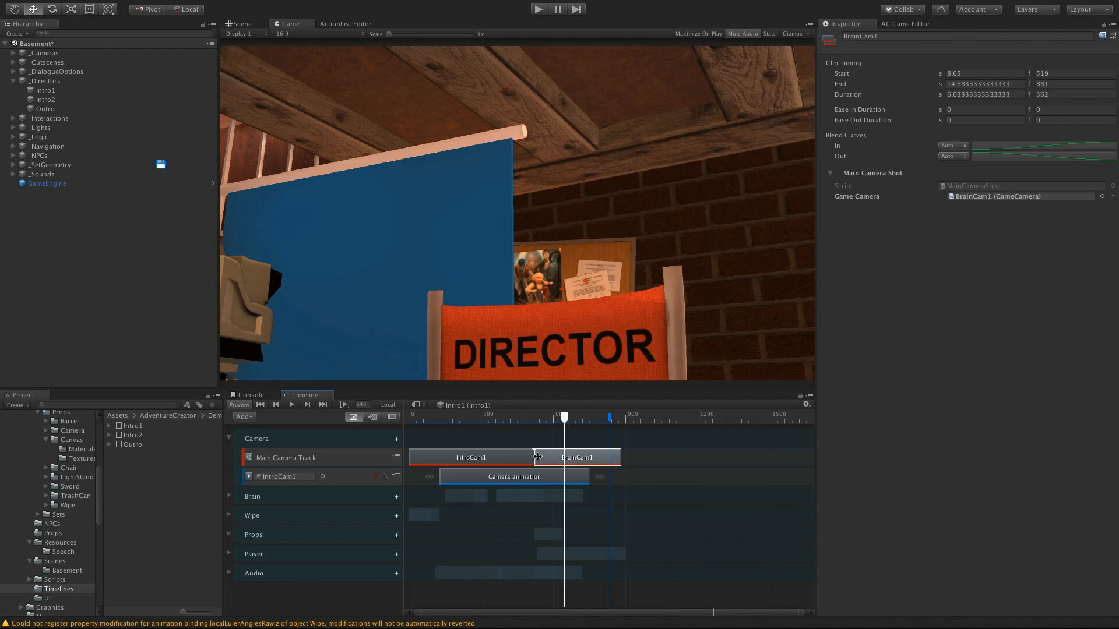
drag(564, 418, 526, 417)
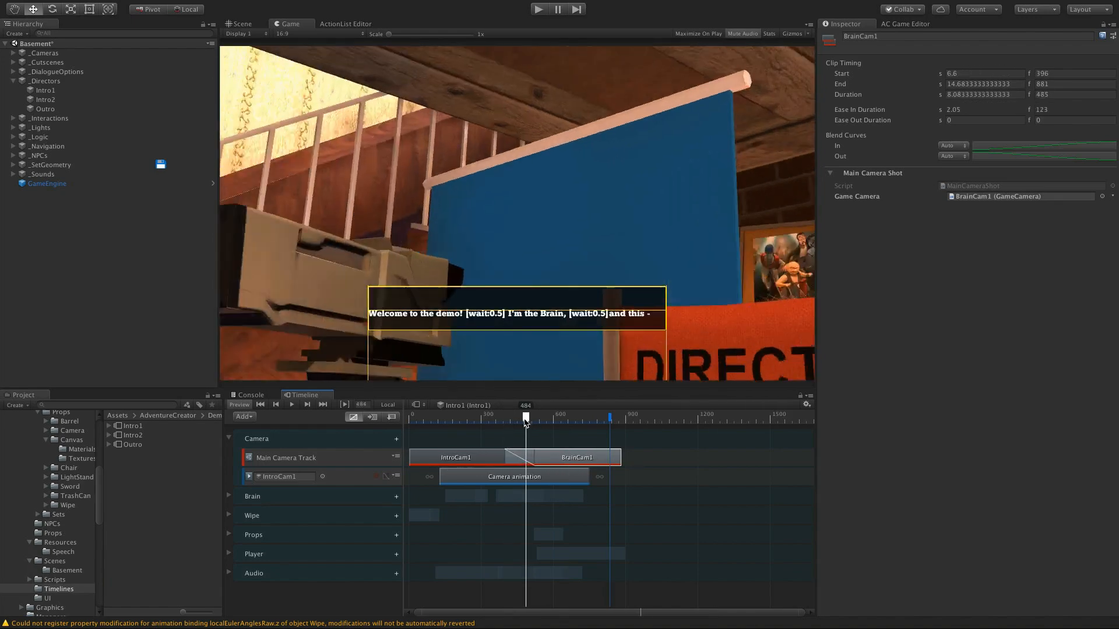
drag(524, 418, 540, 418)
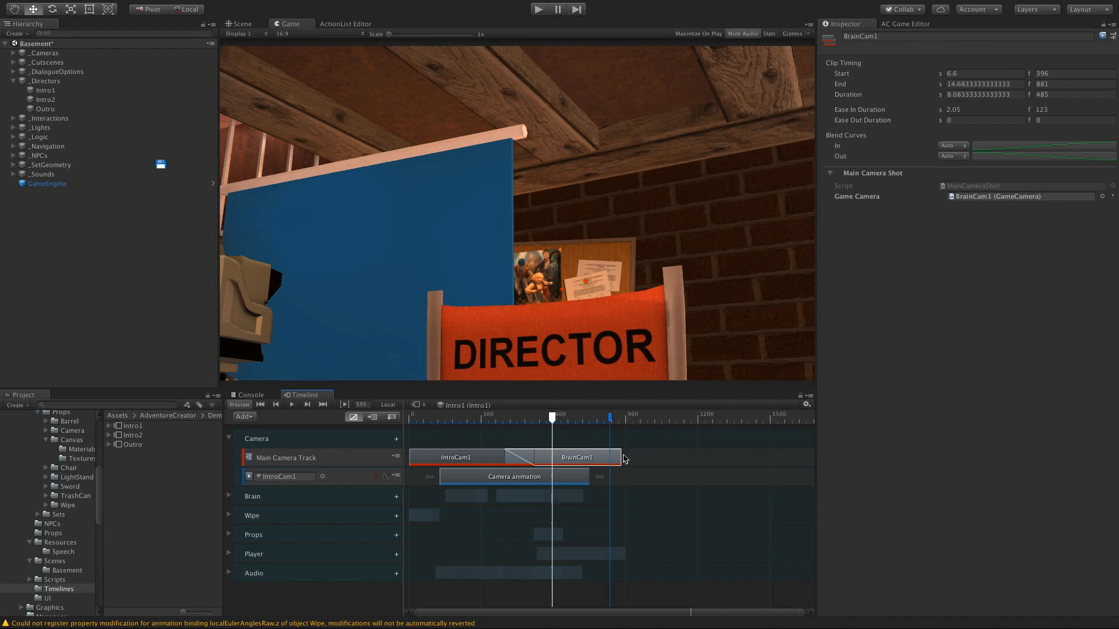
End BrainCam1 at 13.9 seconds with an ease-out of about 2.15 seconds.
drag(619, 457, 608, 457)
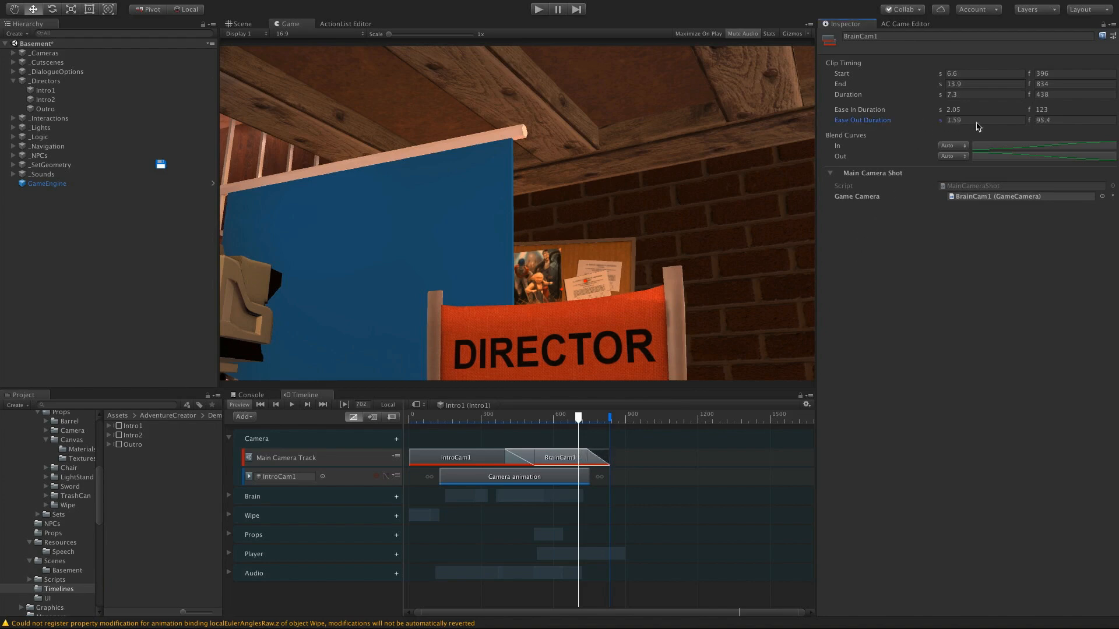
drag(578, 417, 586, 417)
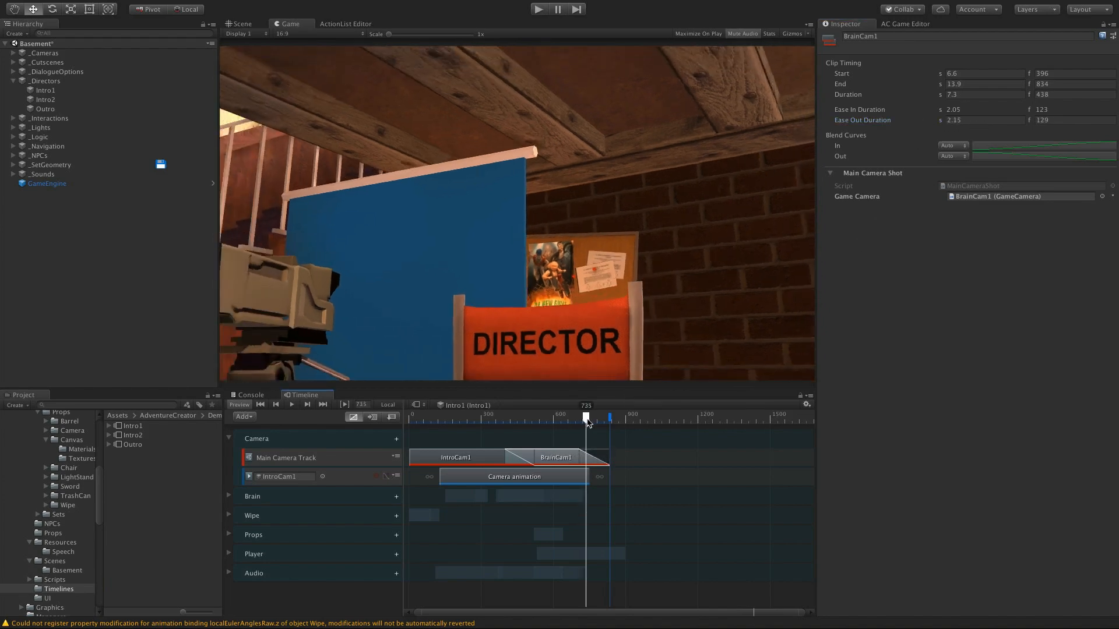
drag(586, 417, 606, 417)
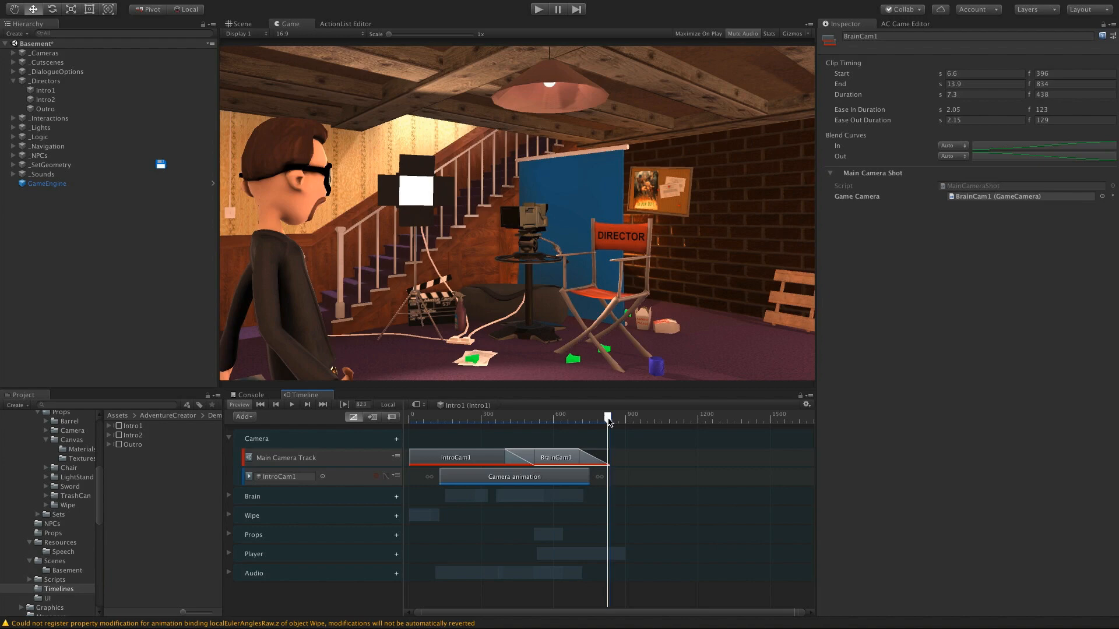
drag(607, 416, 582, 416)
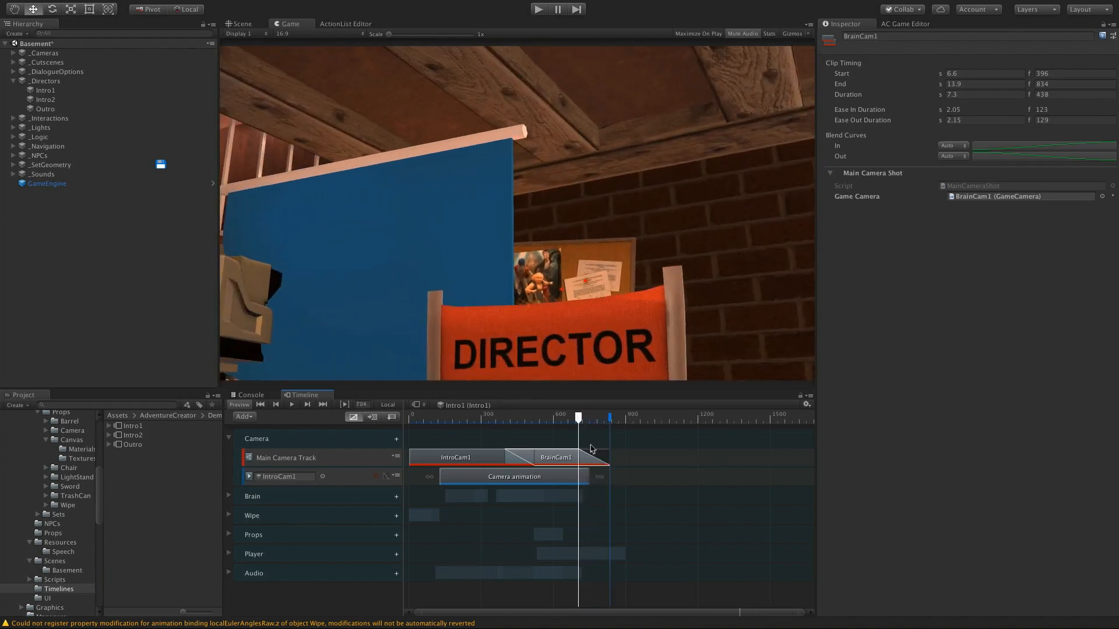
click(515, 417)
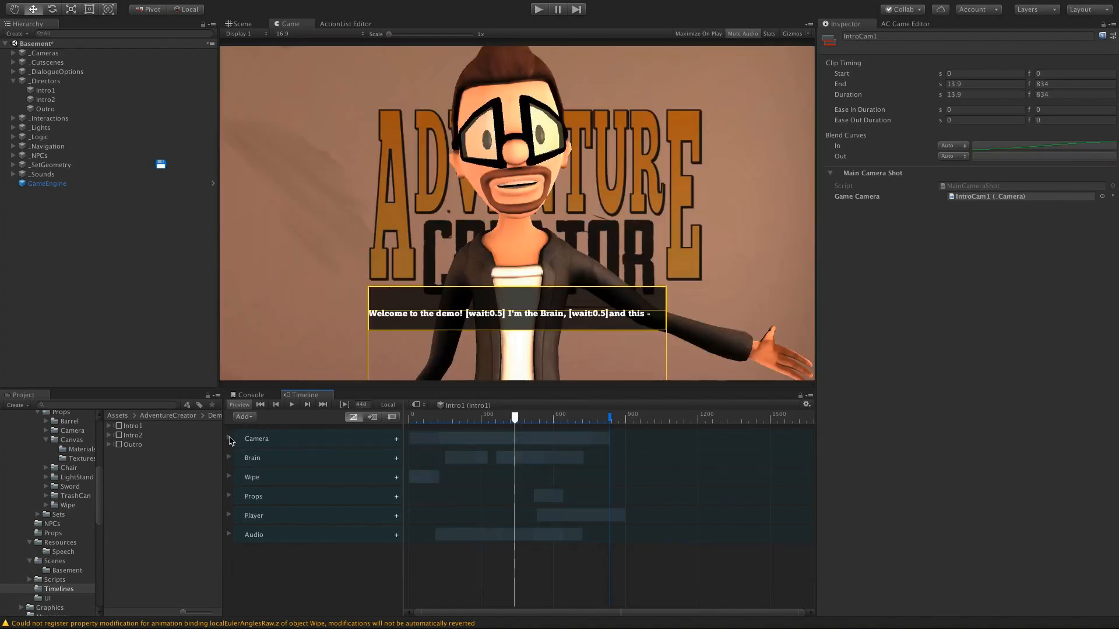
mouse_move(549, 342)
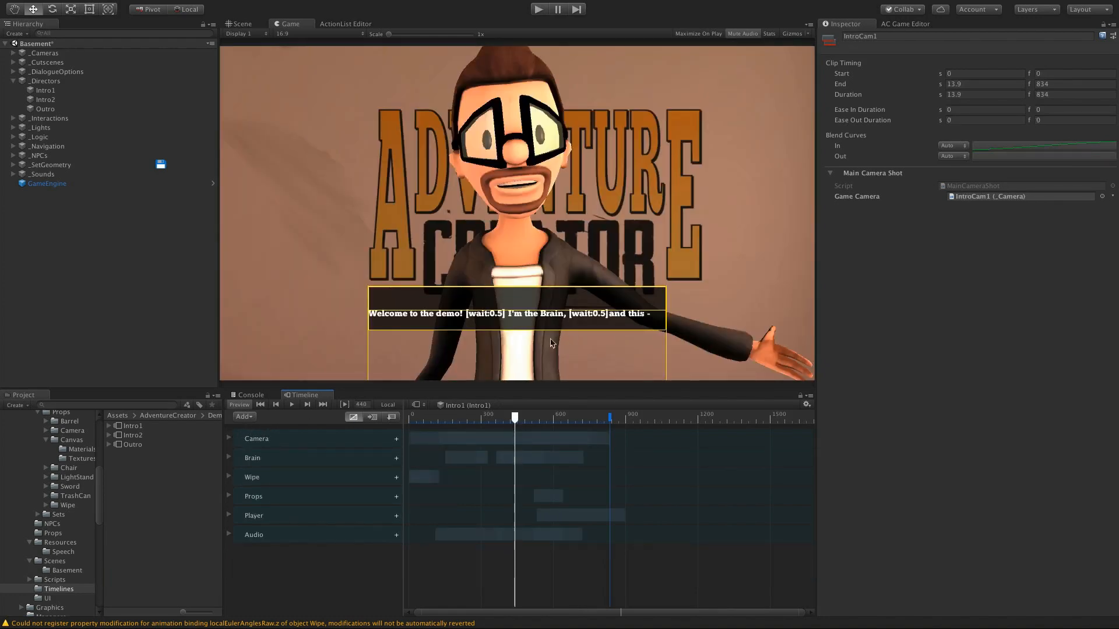
Expand the Brain group and show the Brain speech track's settings.
click(228, 457)
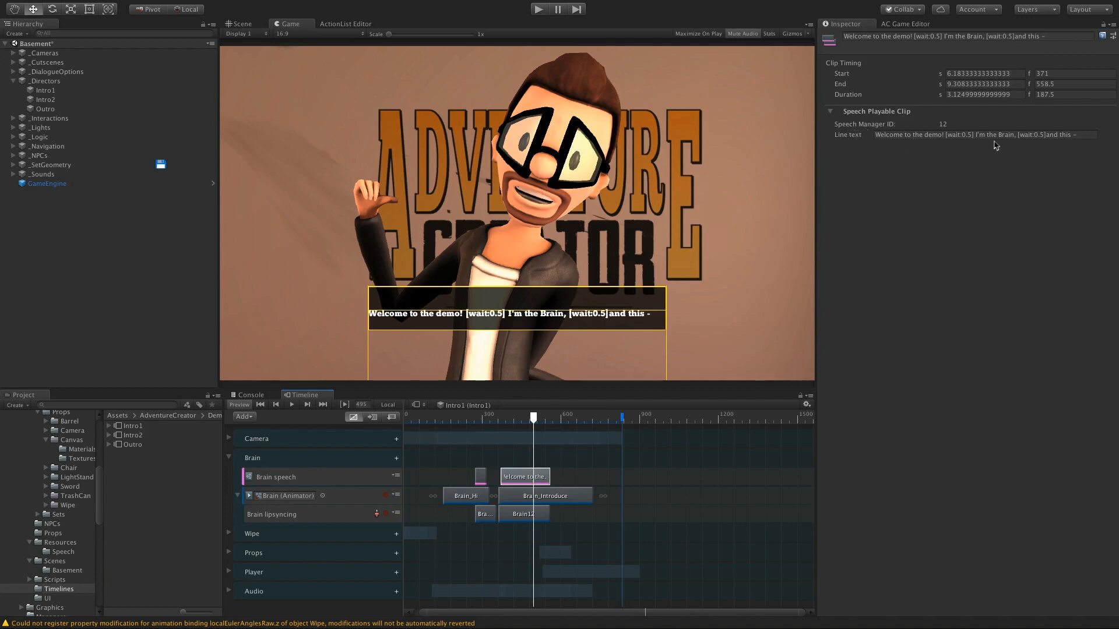
mouse_move(386, 440)
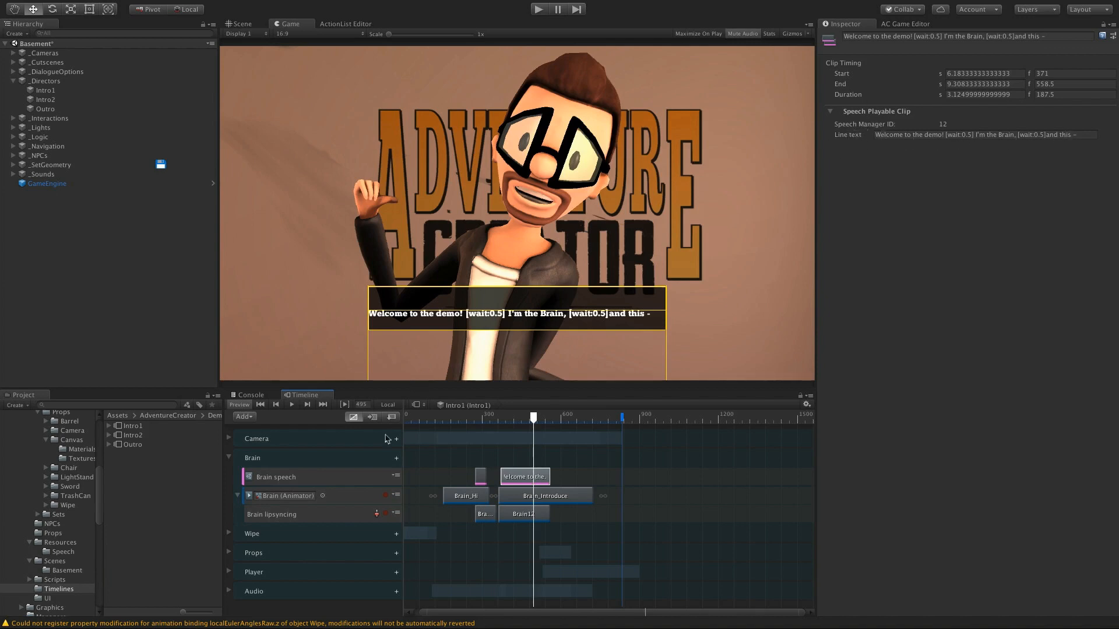
click(285, 476)
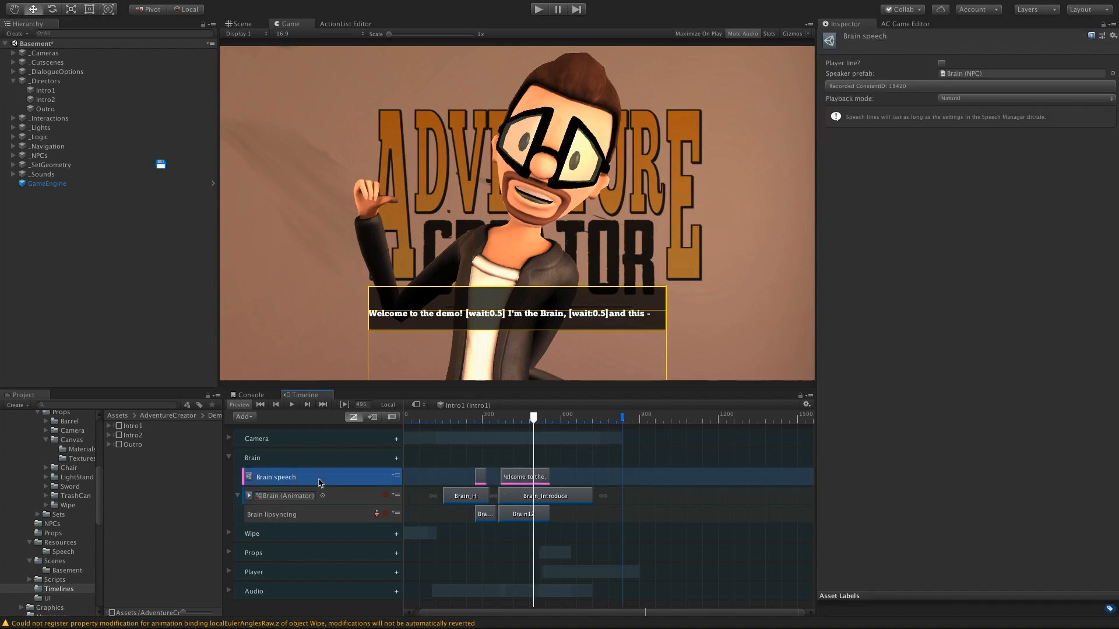
mouse_move(1063, 131)
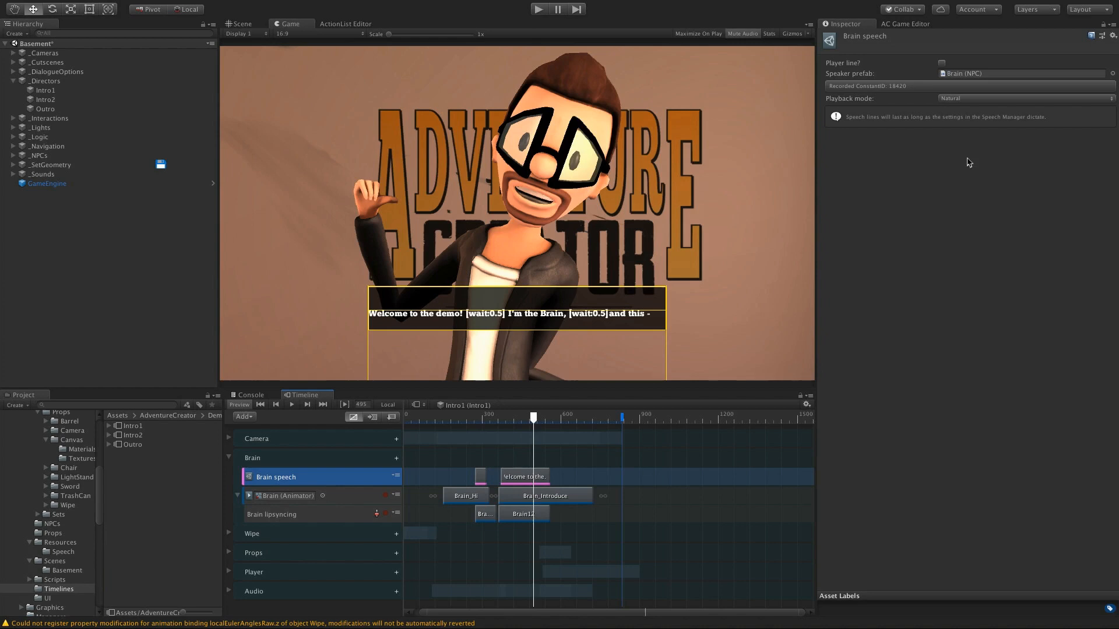
mouse_move(674, 283)
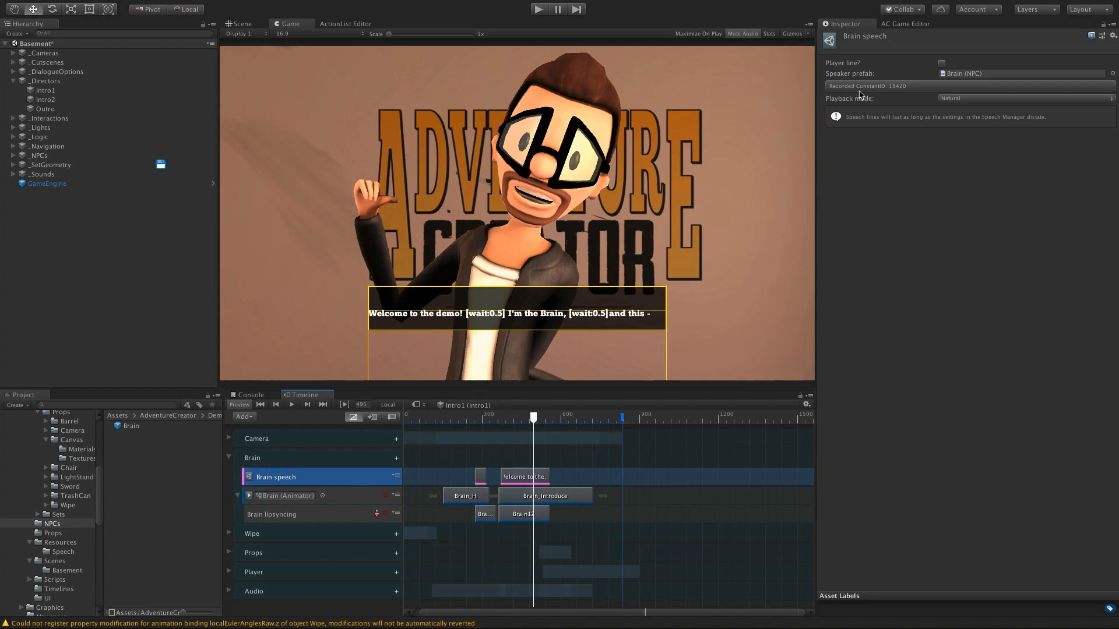
mouse_move(762, 256)
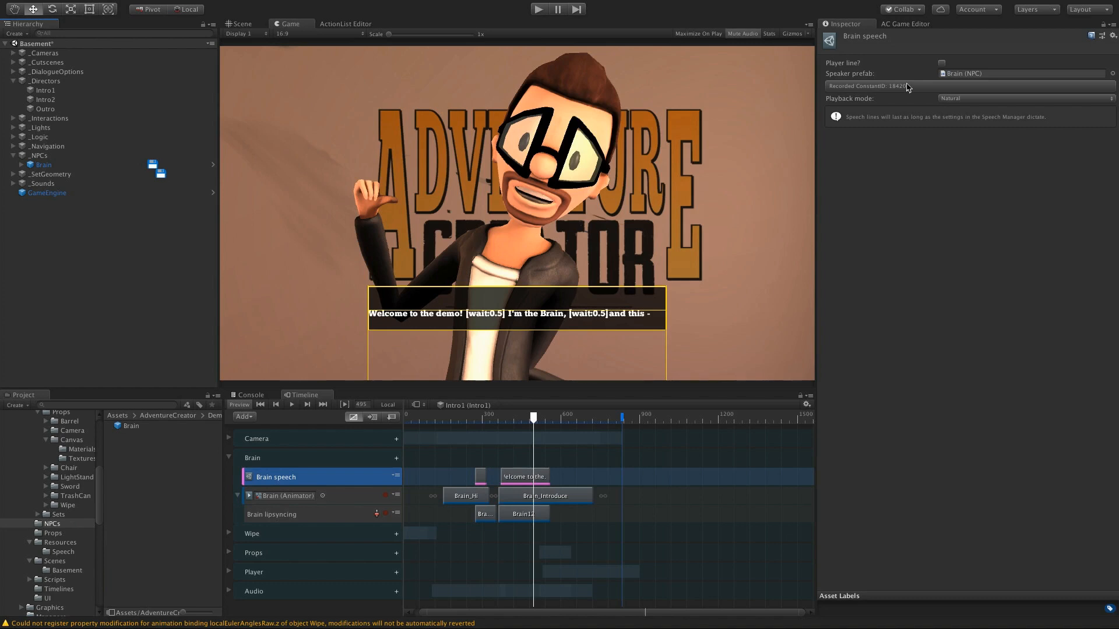
Toggle the speech track's player-line option and restore Brain (NPC) as speaker.
click(941, 63)
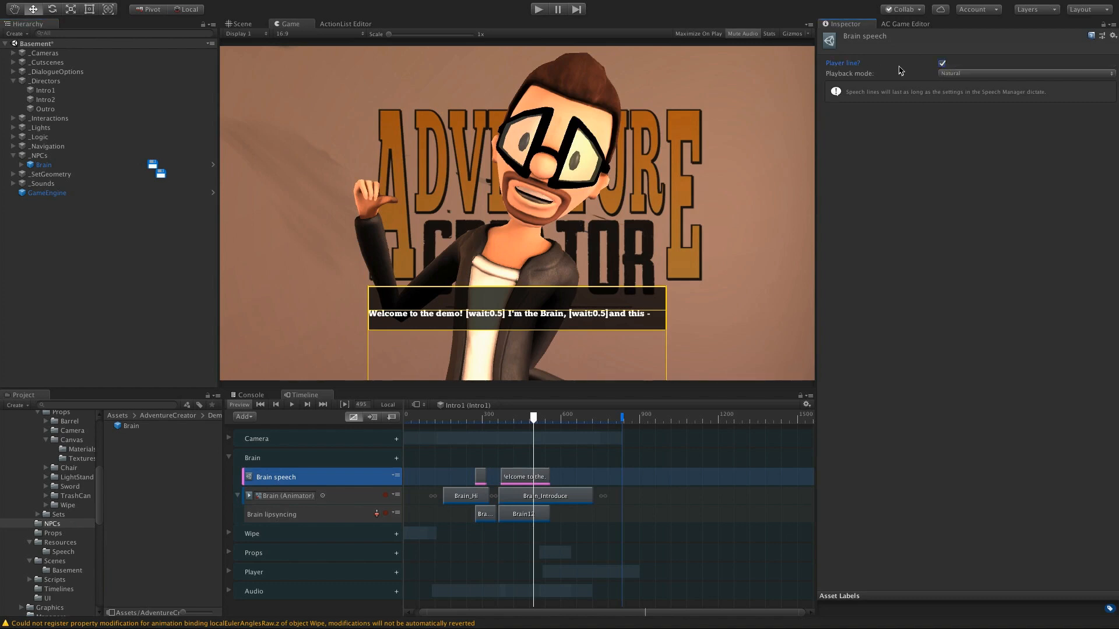
mouse_move(843, 63)
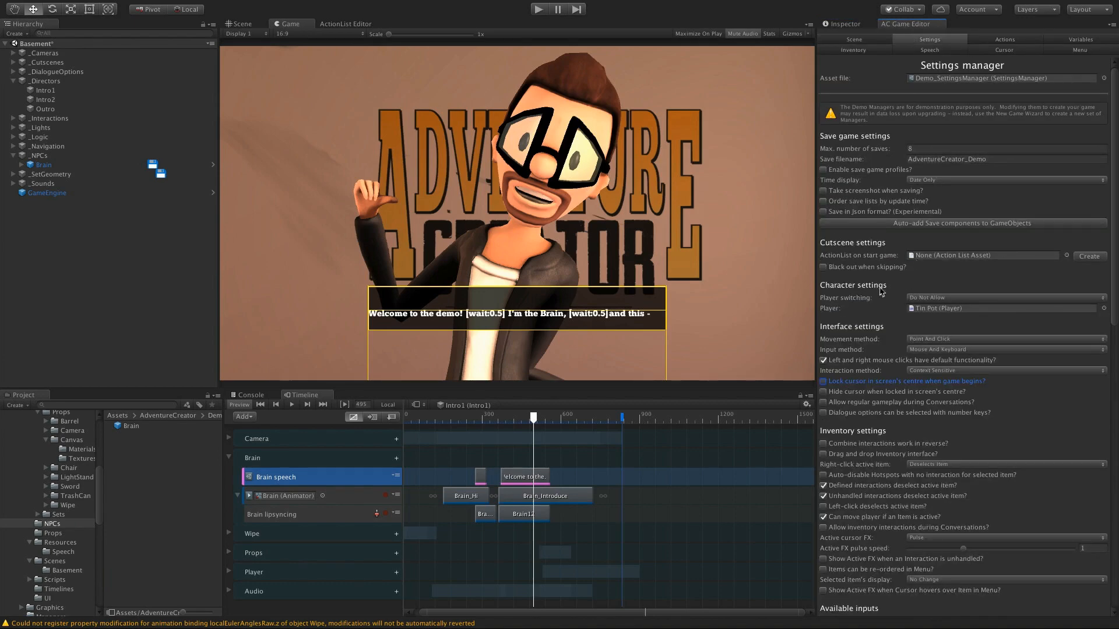
mouse_move(928, 312)
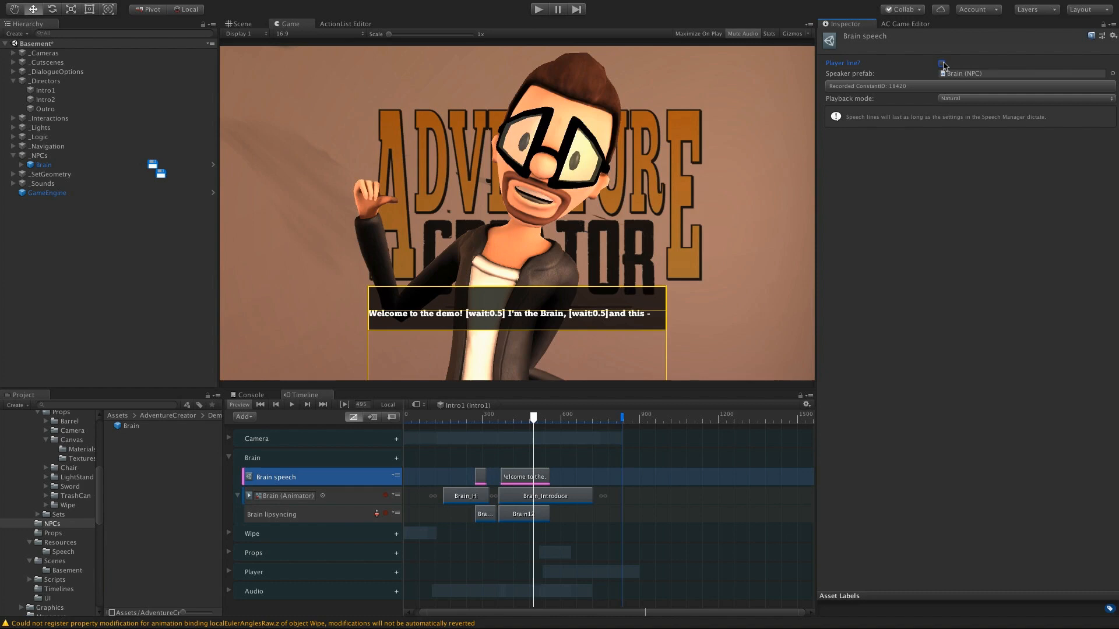
click(941, 63)
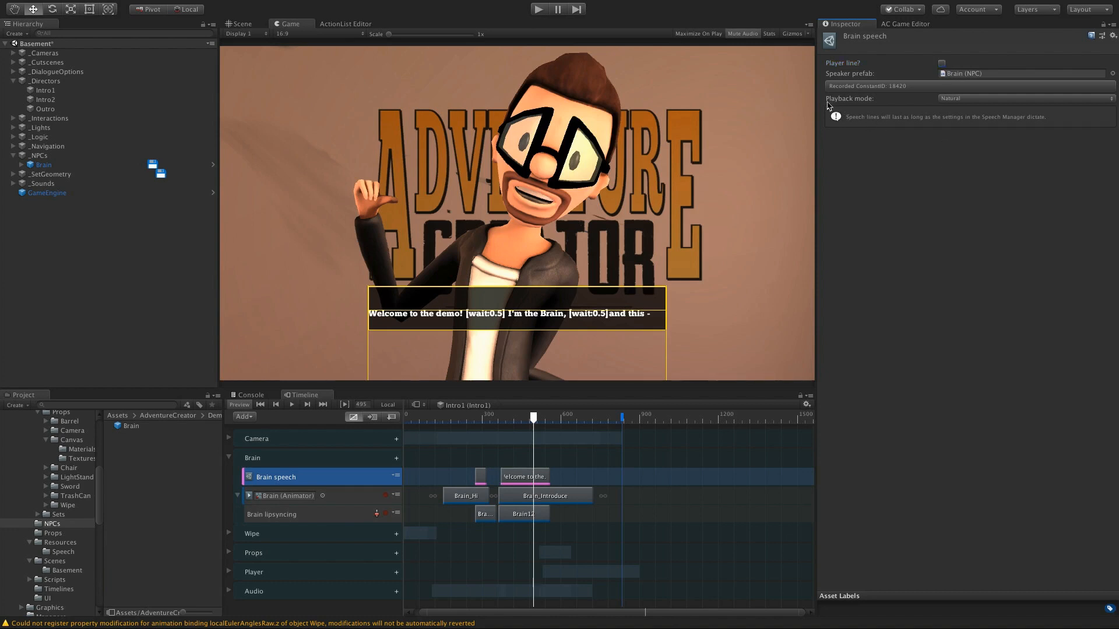
mouse_move(870, 106)
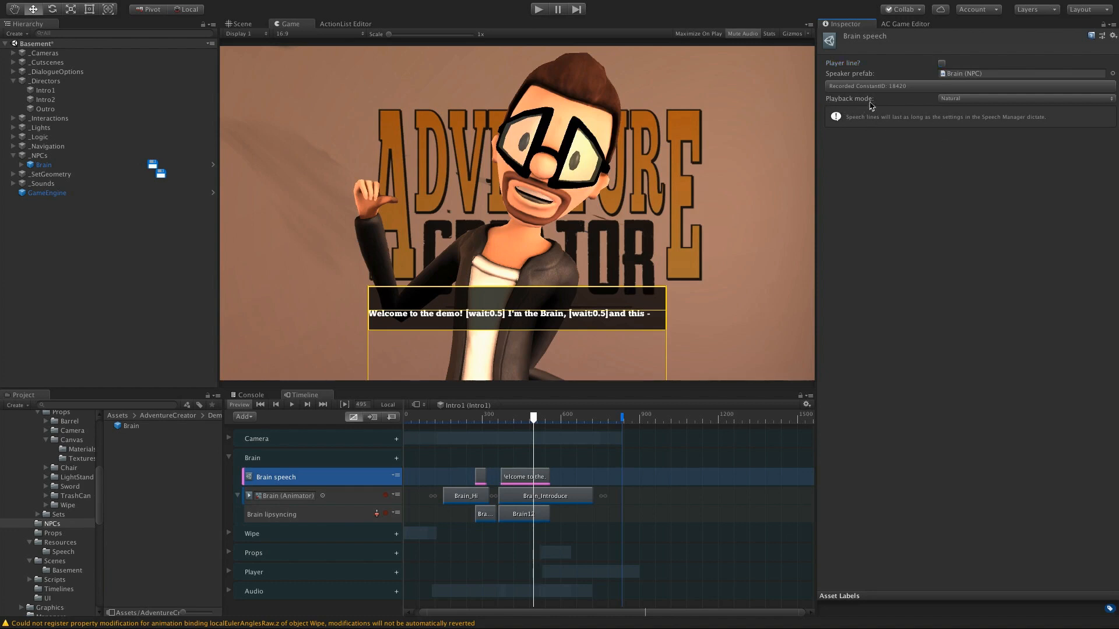
click(1024, 98)
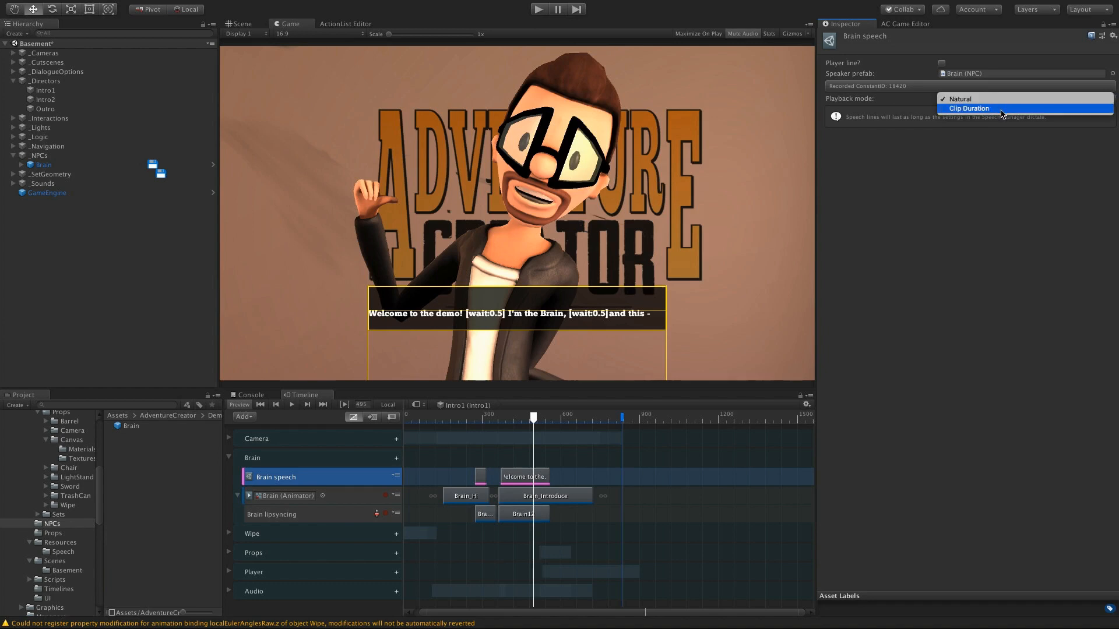
click(959, 98)
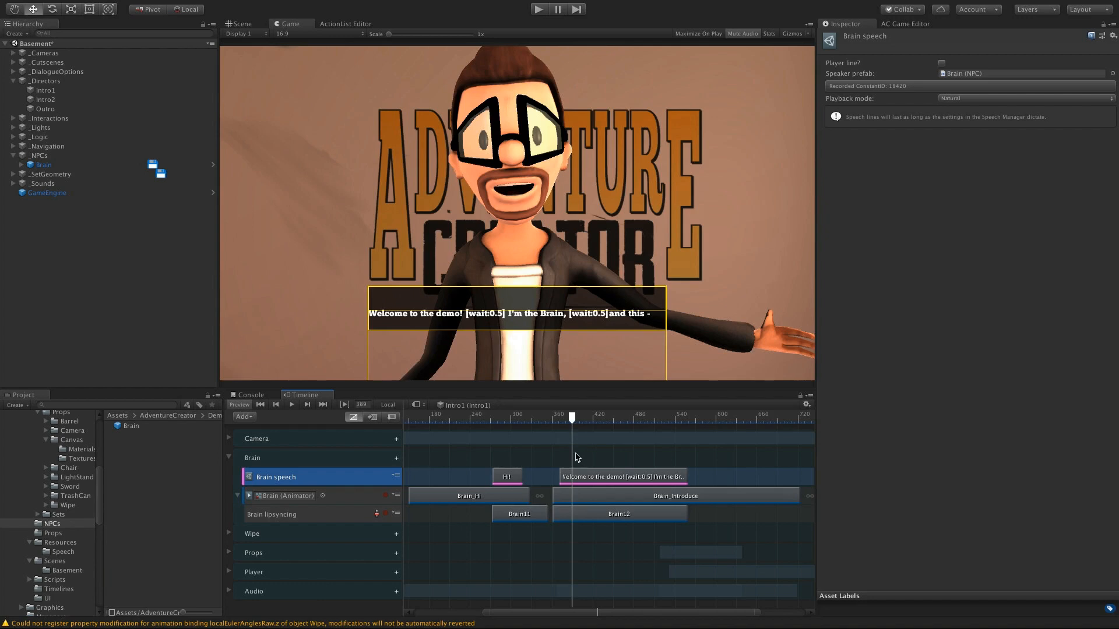
mouse_move(615, 427)
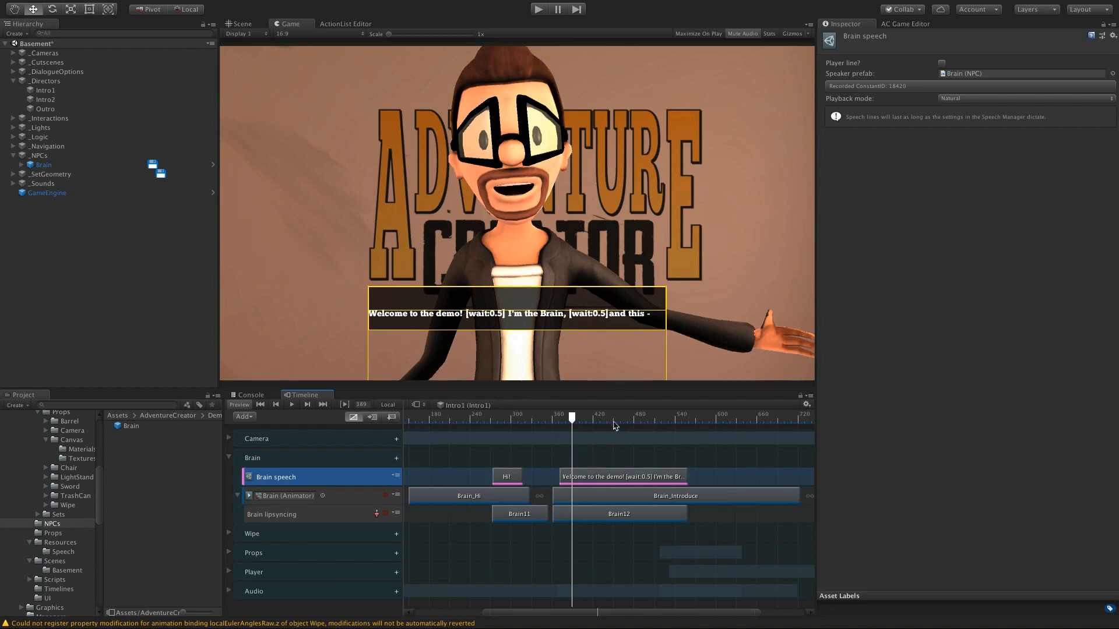
drag(571, 416, 604, 416)
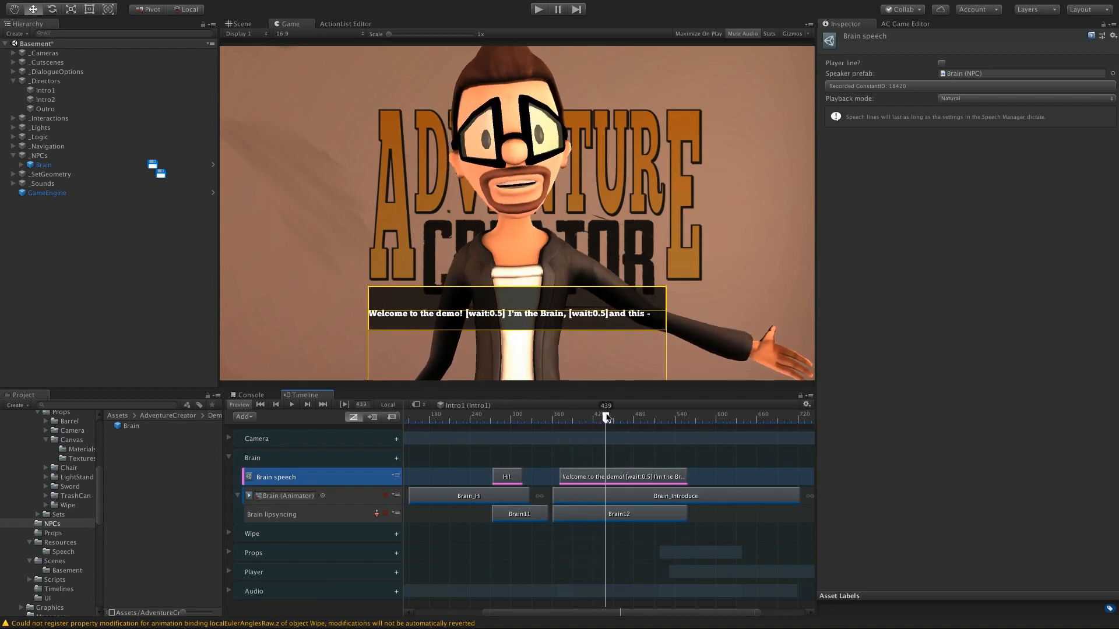
click(1023, 98)
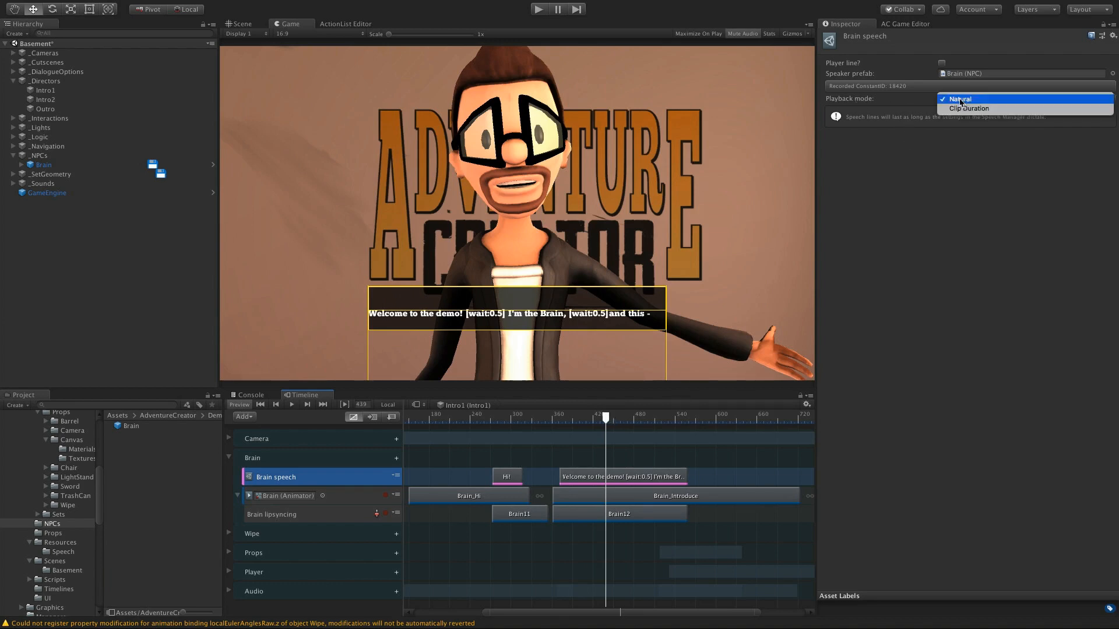
click(959, 99)
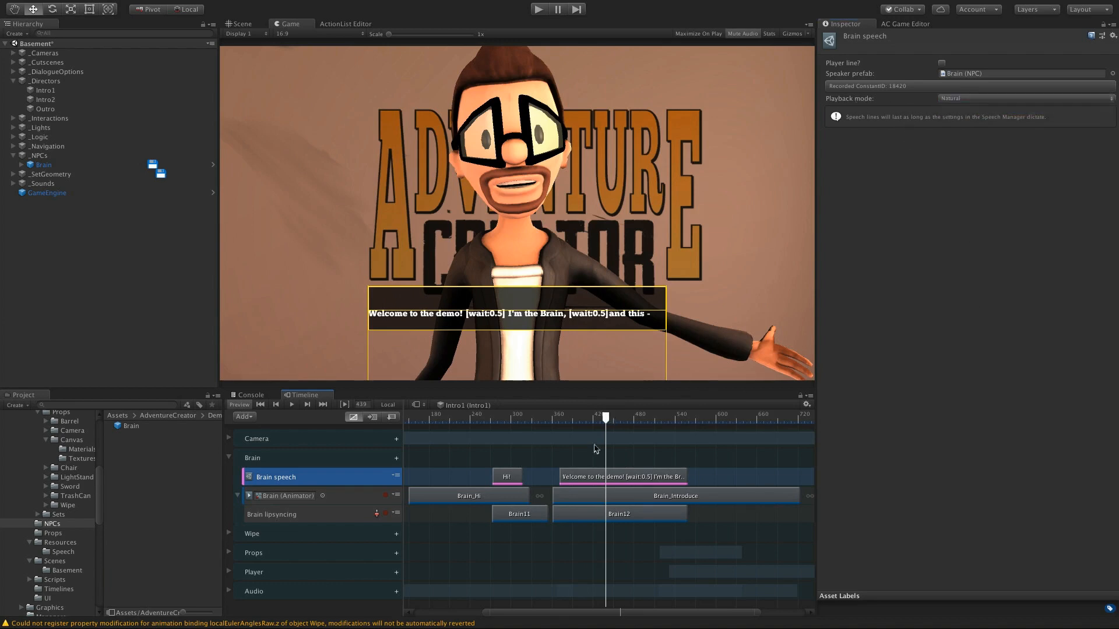
drag(605, 417, 575, 417)
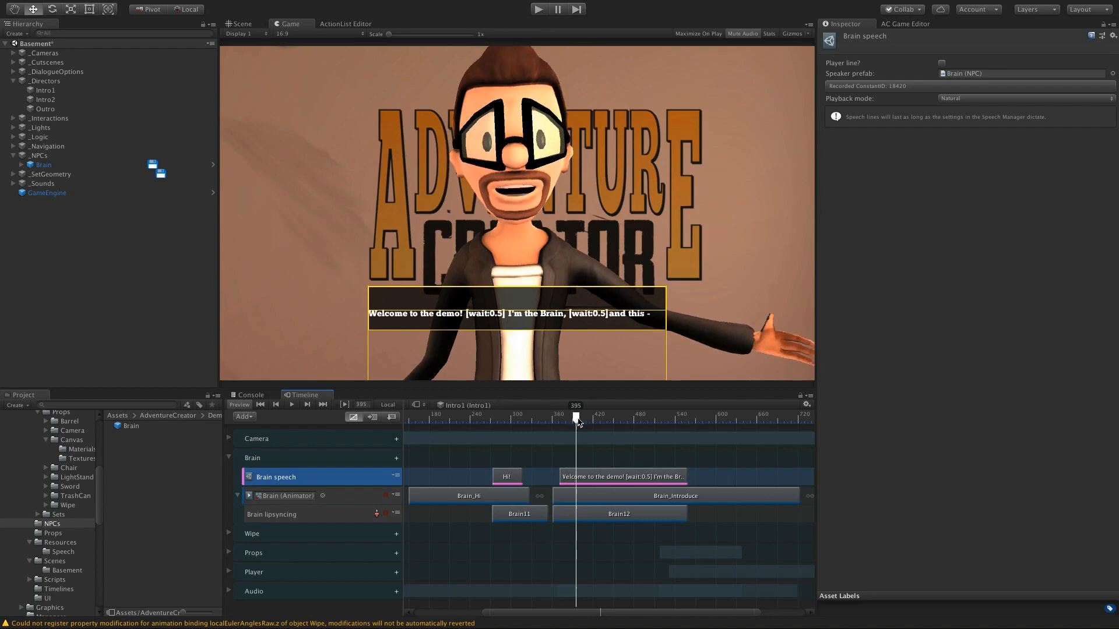
drag(576, 416, 612, 416)
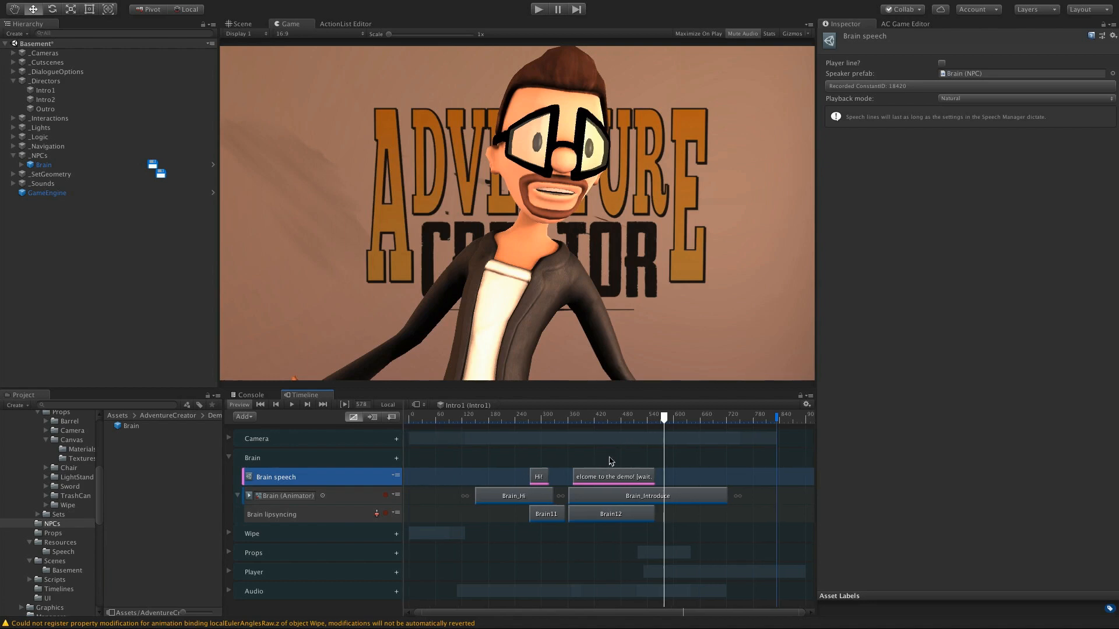
mouse_move(607, 457)
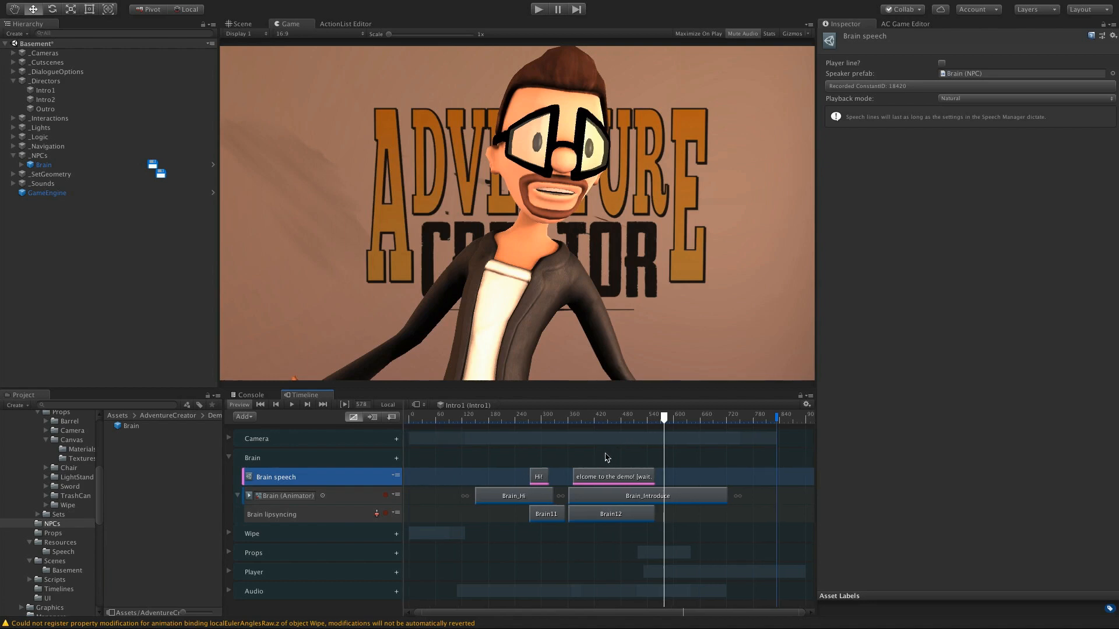
mouse_move(951, 104)
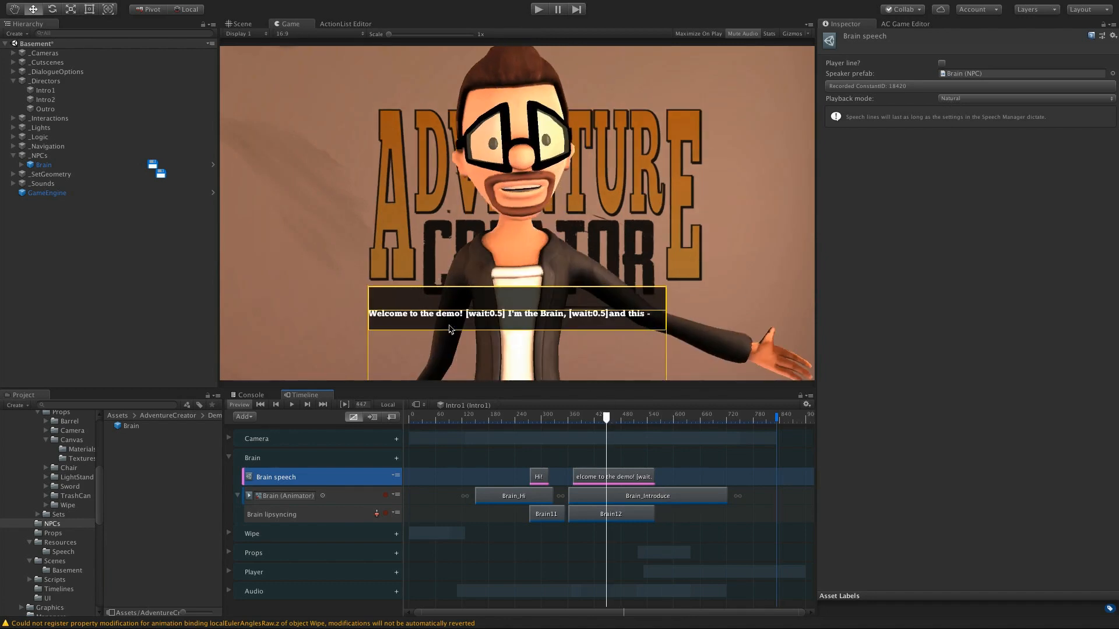
mouse_move(558, 345)
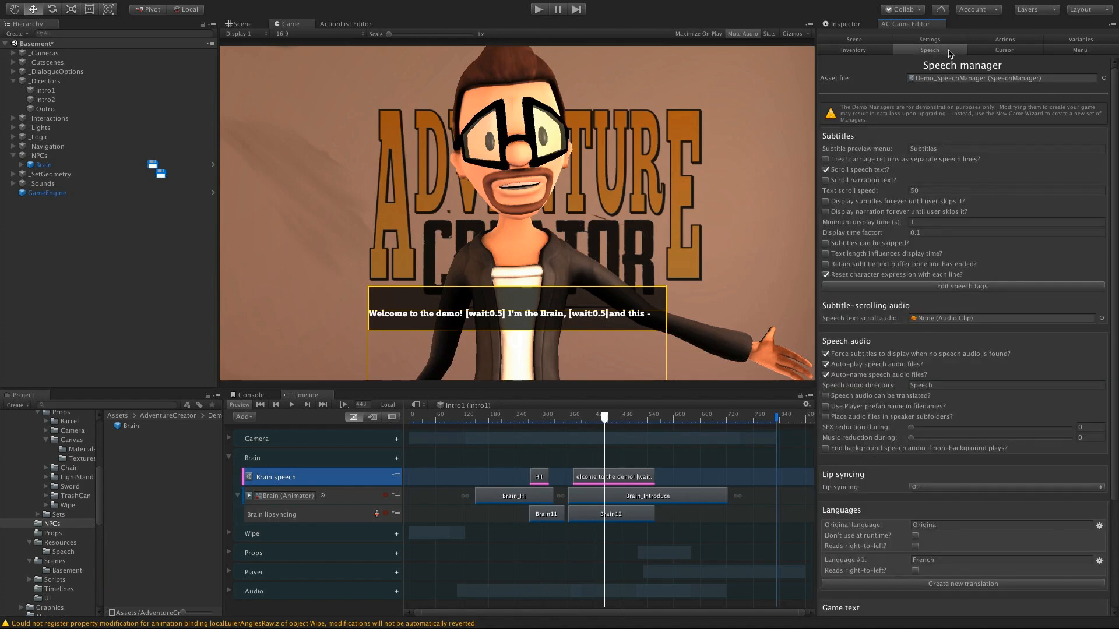
mouse_move(854, 151)
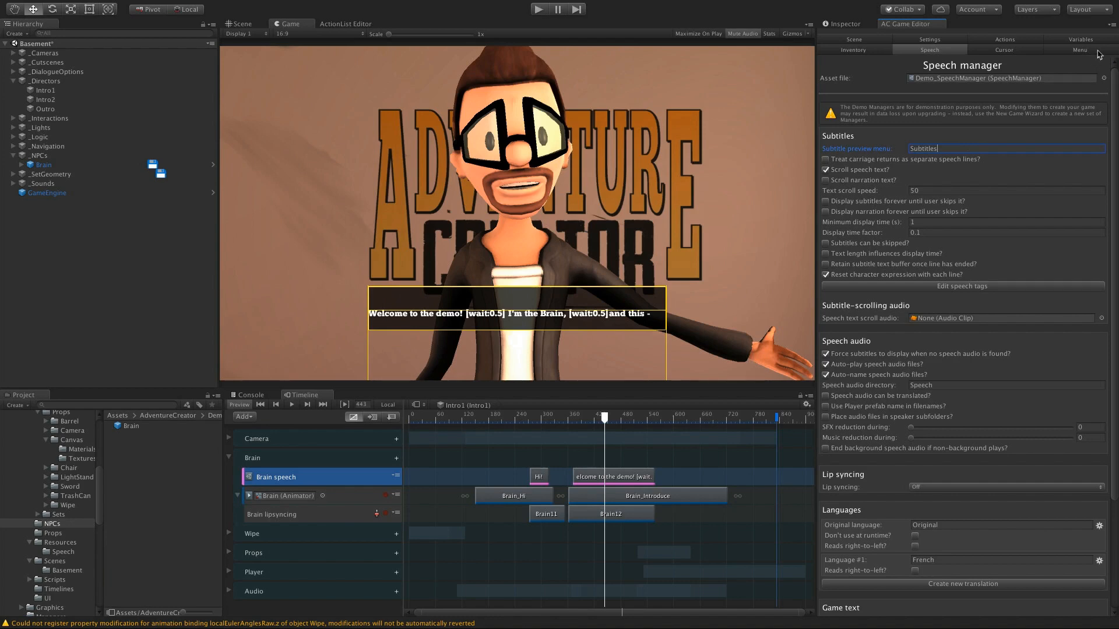
Show the Menu manager's Subtitles menu settings in the AC Game Editor.
click(1079, 50)
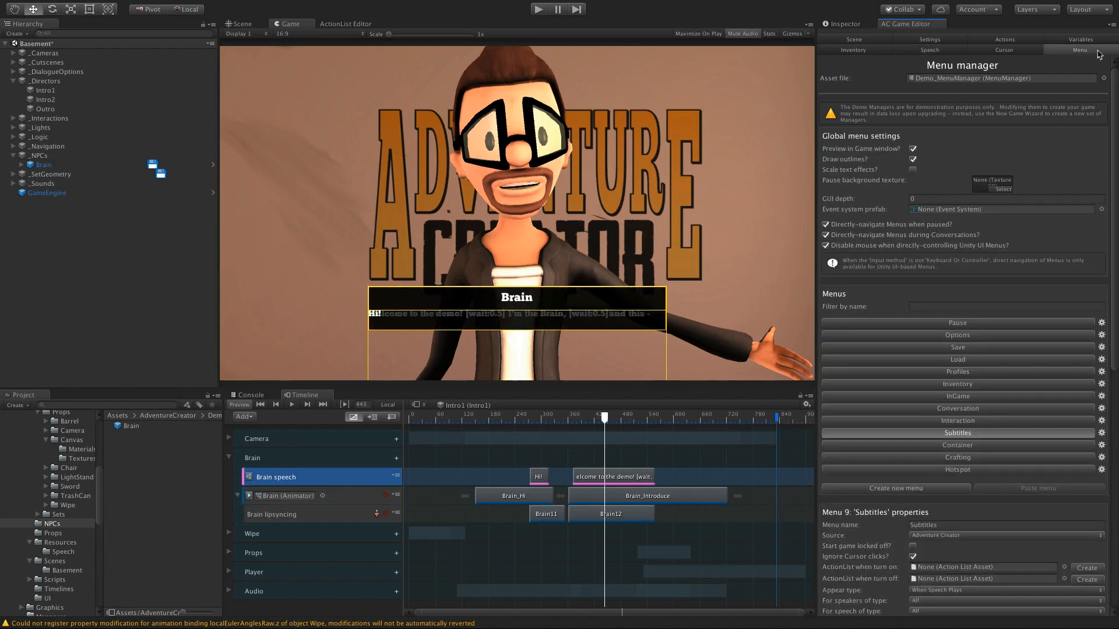
mouse_move(677, 387)
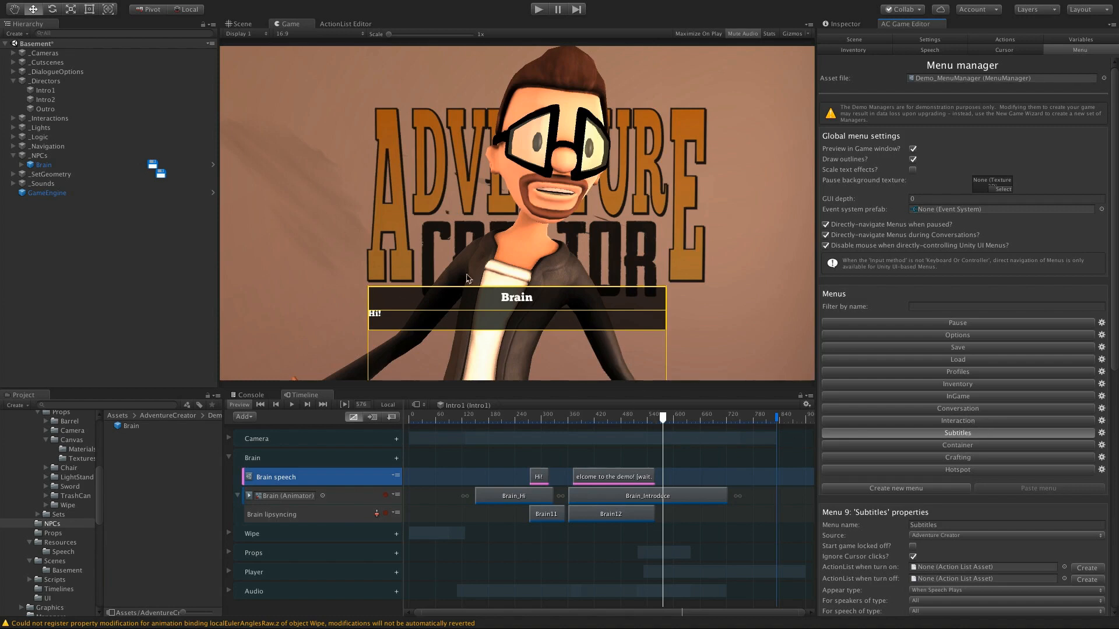
mouse_move(663, 419)
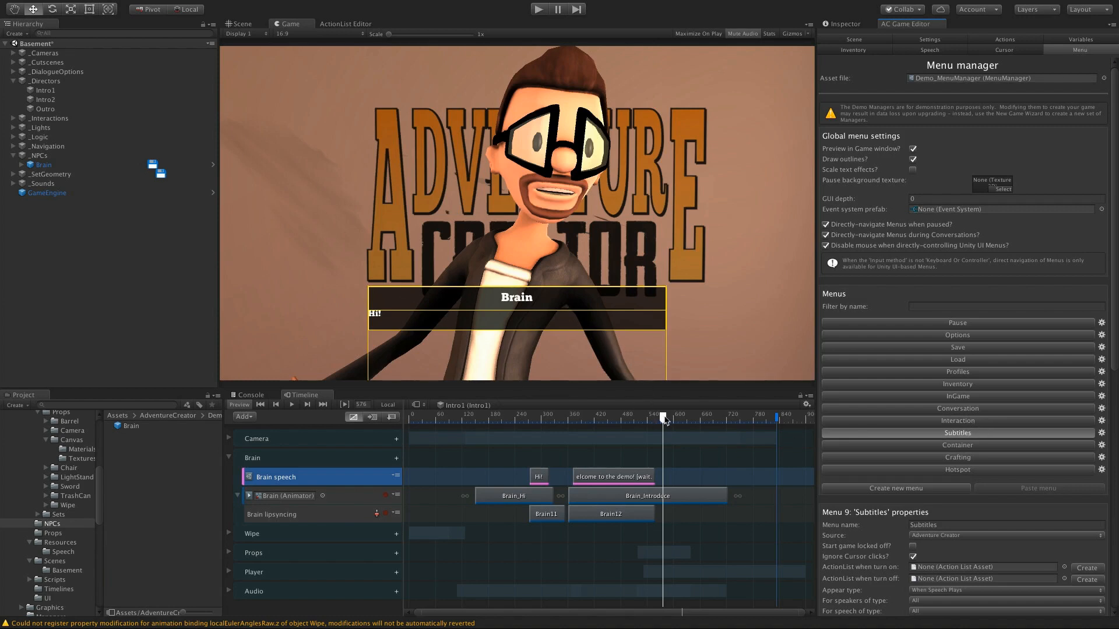
mouse_move(758, 429)
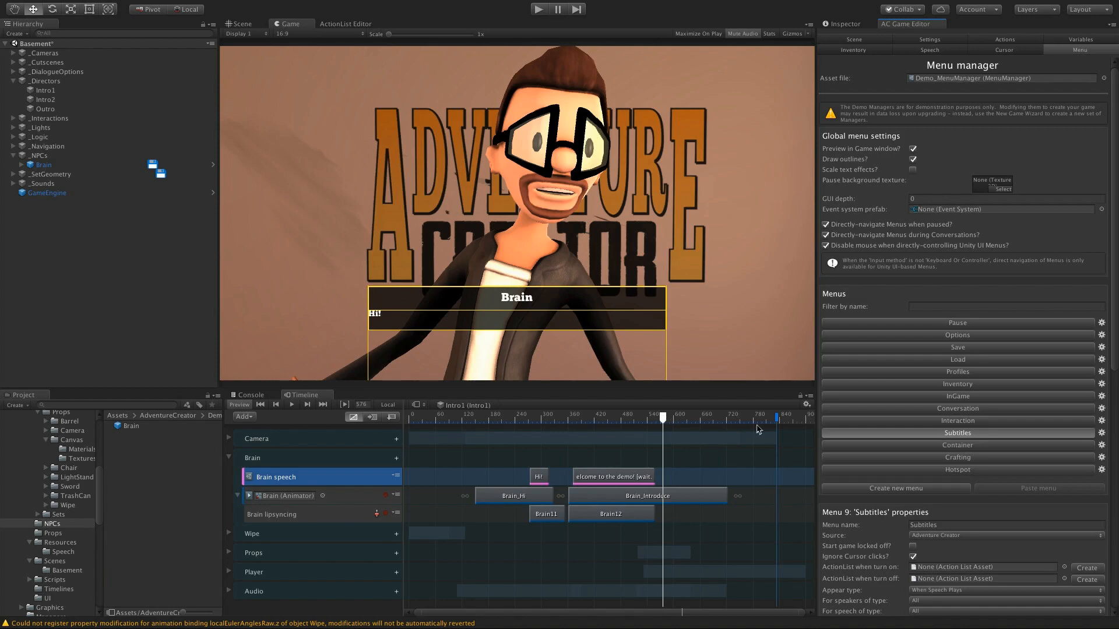
mouse_move(659, 425)
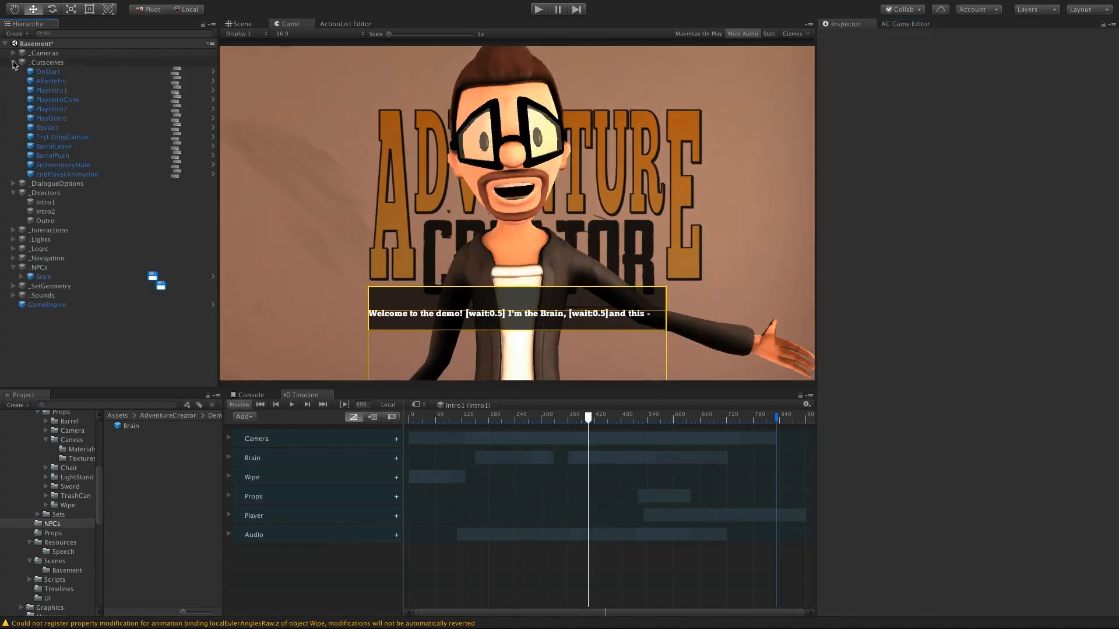
In PlayIntro1's Control Timeline action, remap track #7 Player animation bound to the player.
click(53, 89)
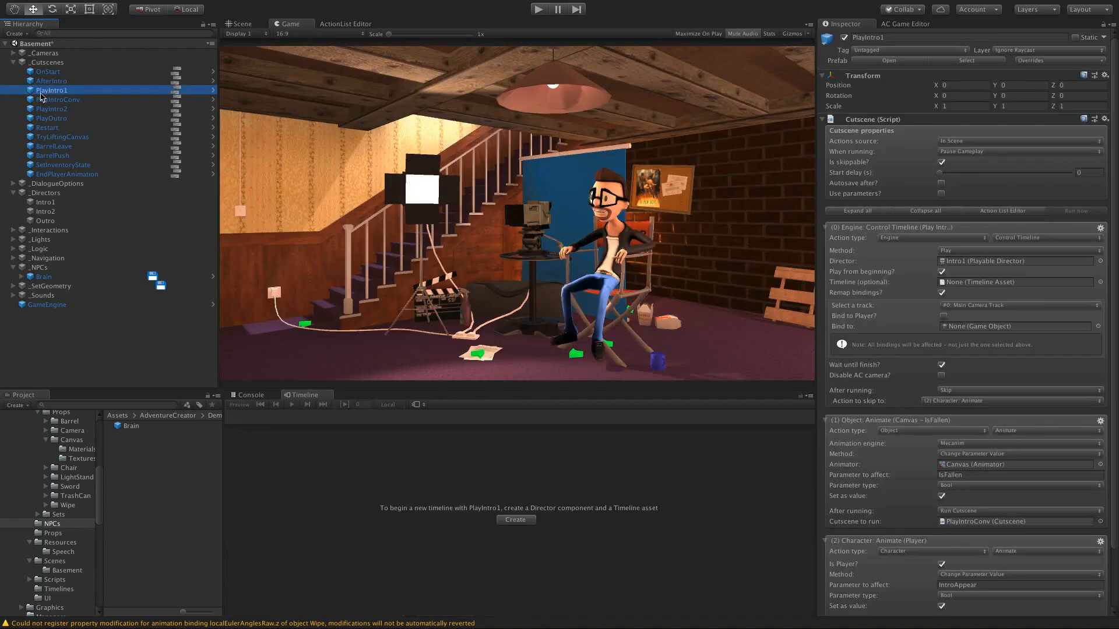
mouse_move(175, 93)
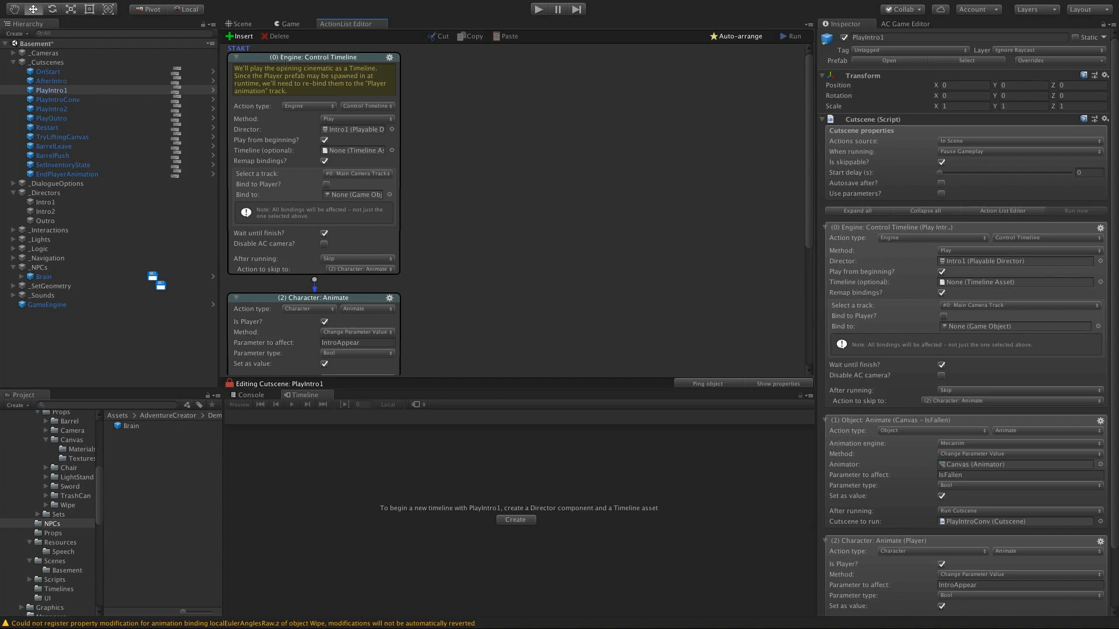
mouse_move(355, 66)
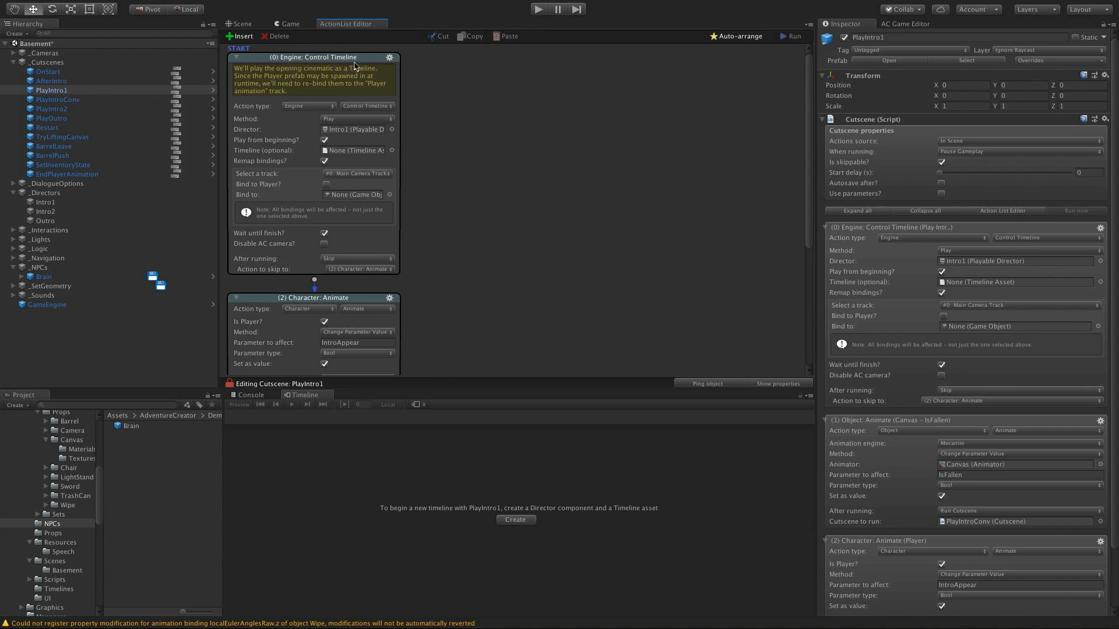
mouse_move(314, 134)
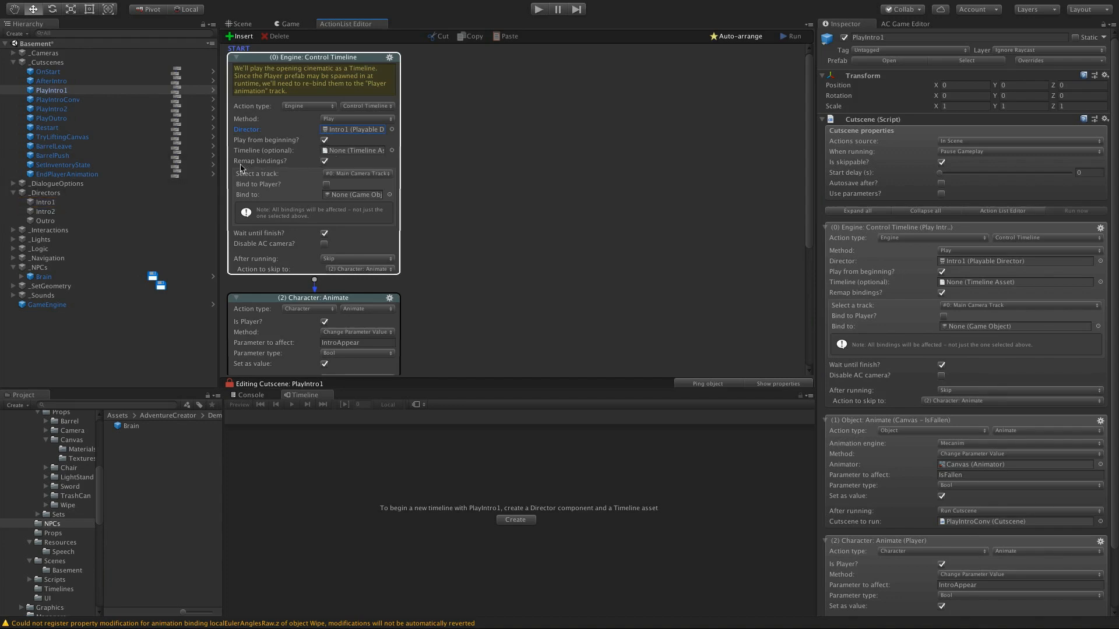
mouse_move(347, 172)
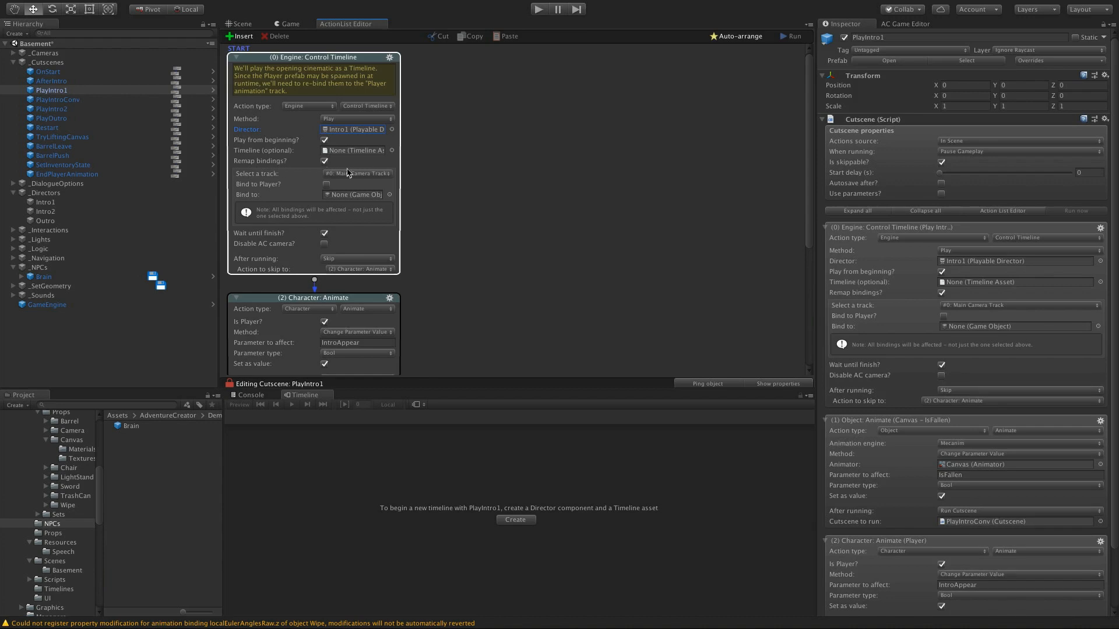
click(326, 161)
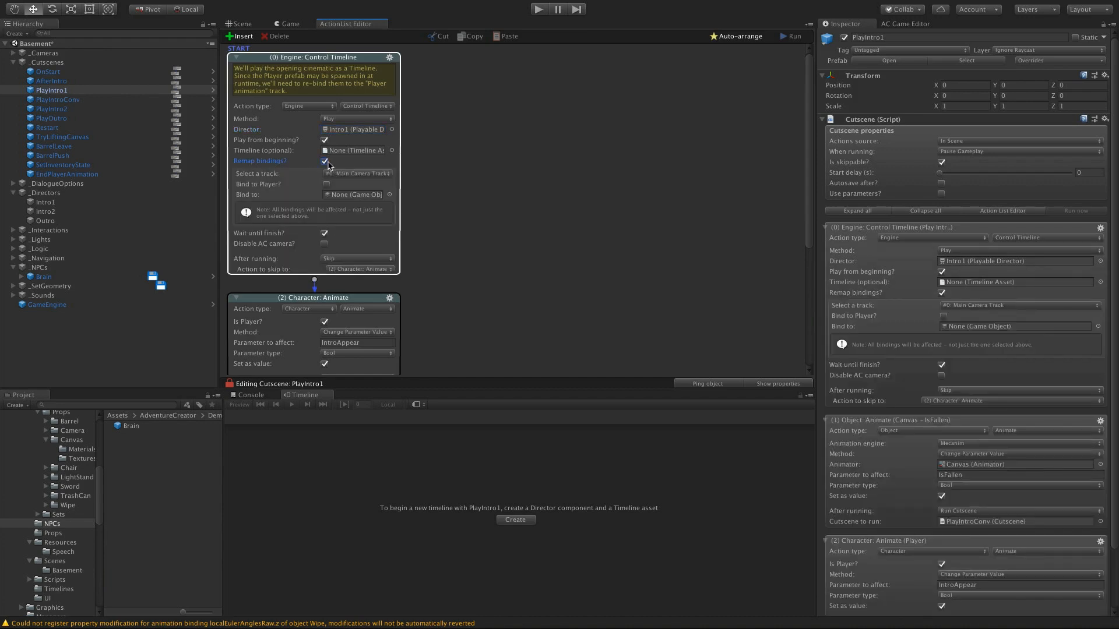
click(357, 173)
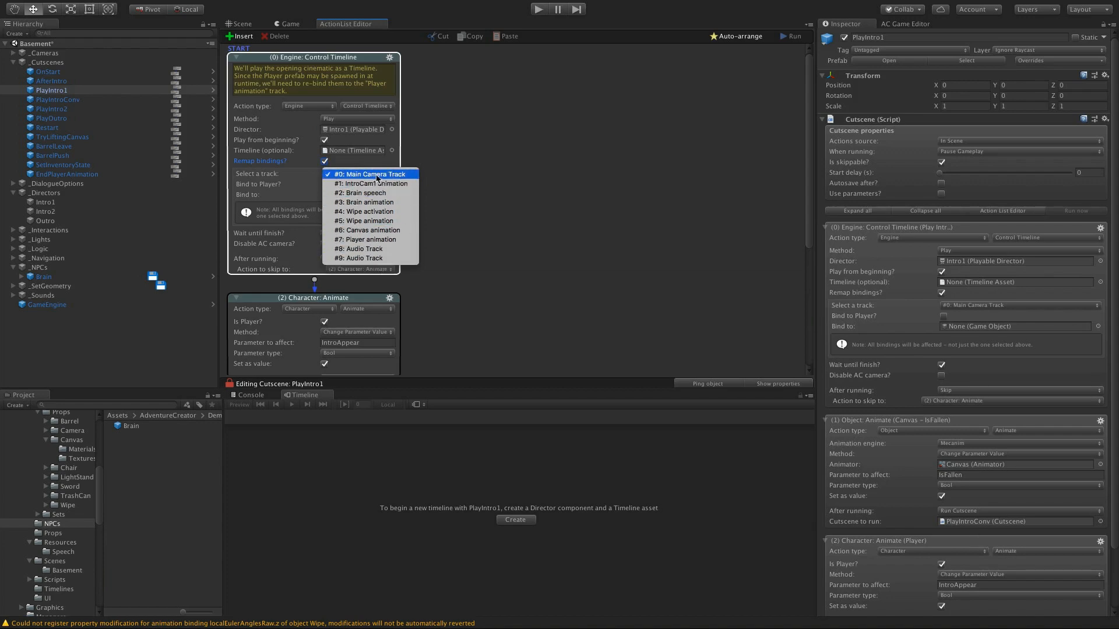
mouse_move(363, 220)
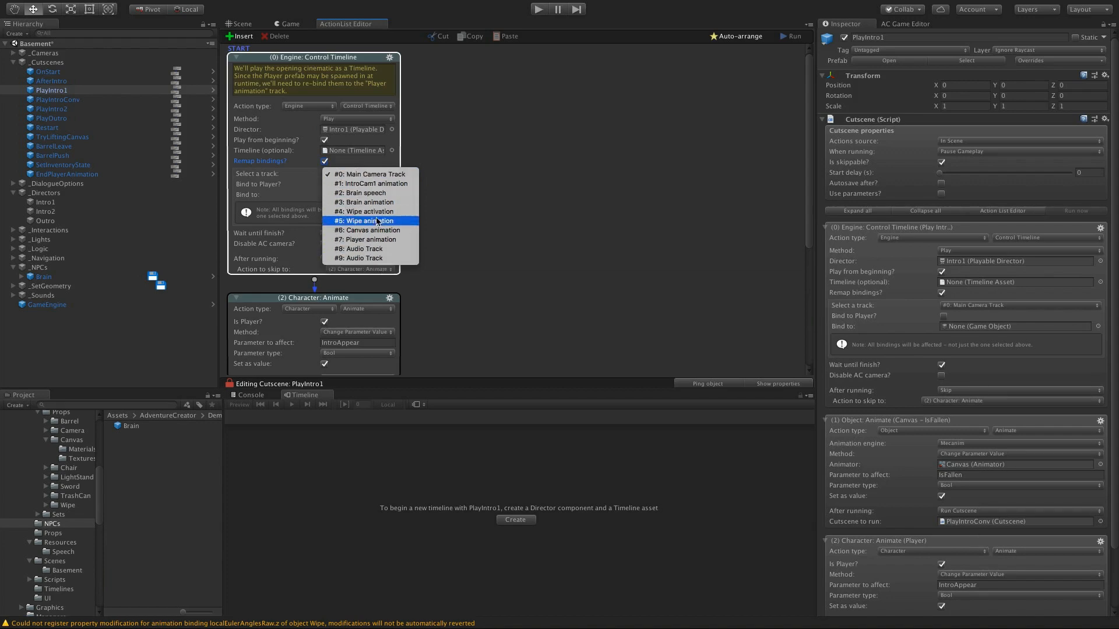
click(366, 211)
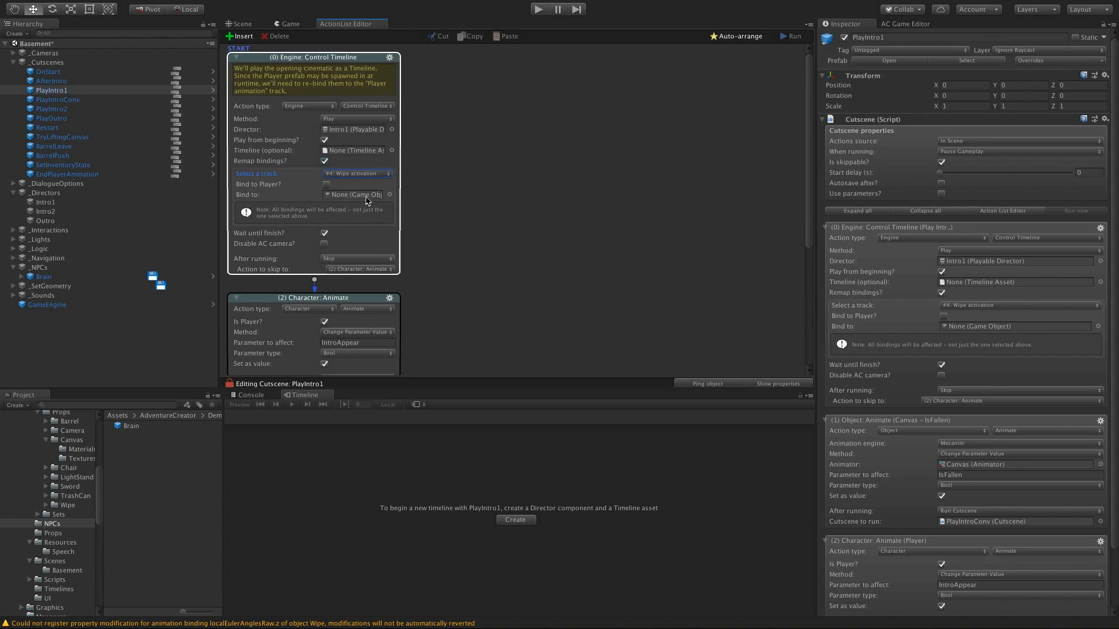
mouse_move(364, 202)
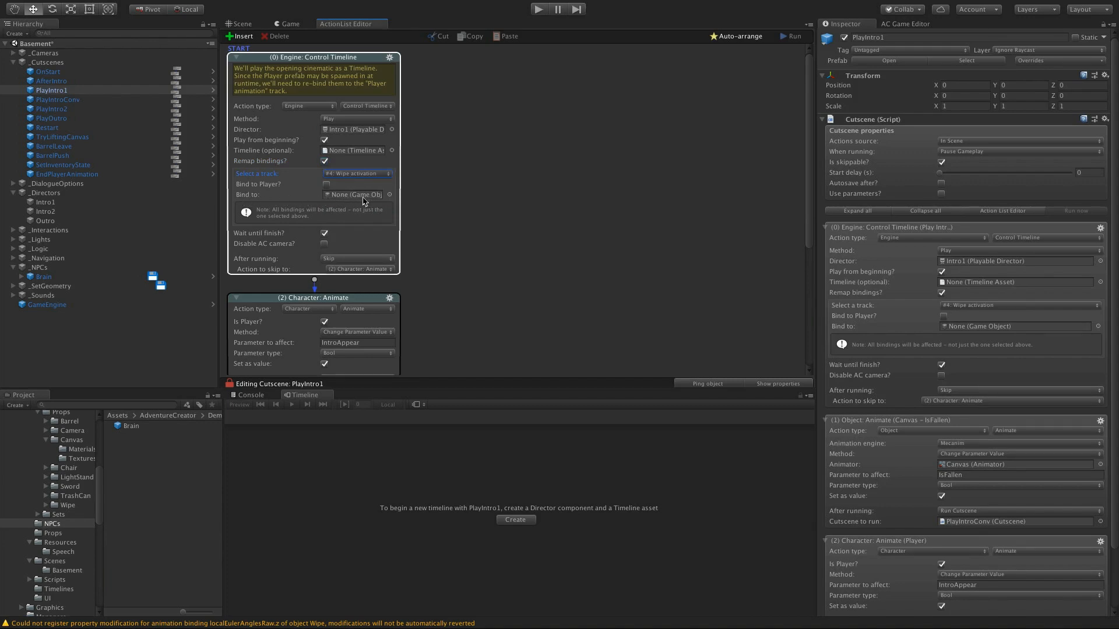
click(357, 173)
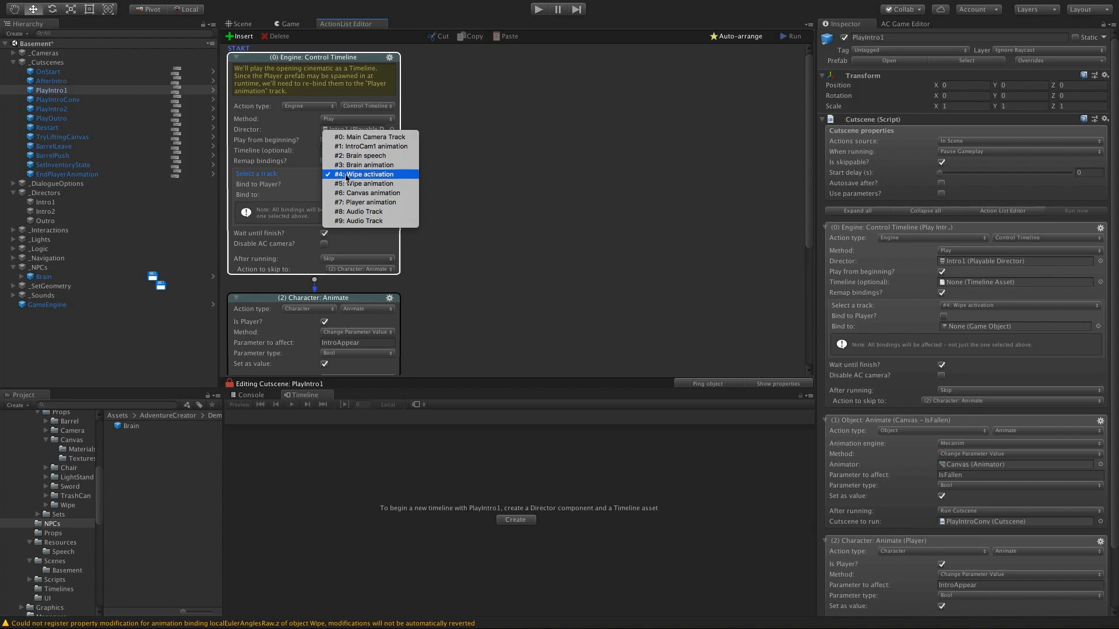
mouse_move(365, 201)
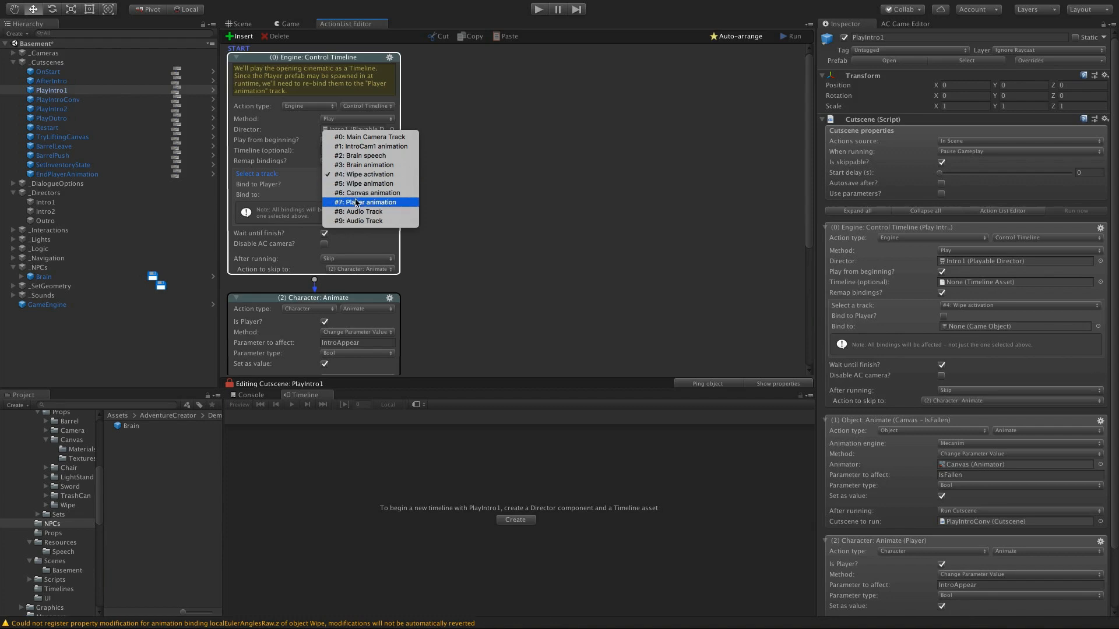
click(359, 201)
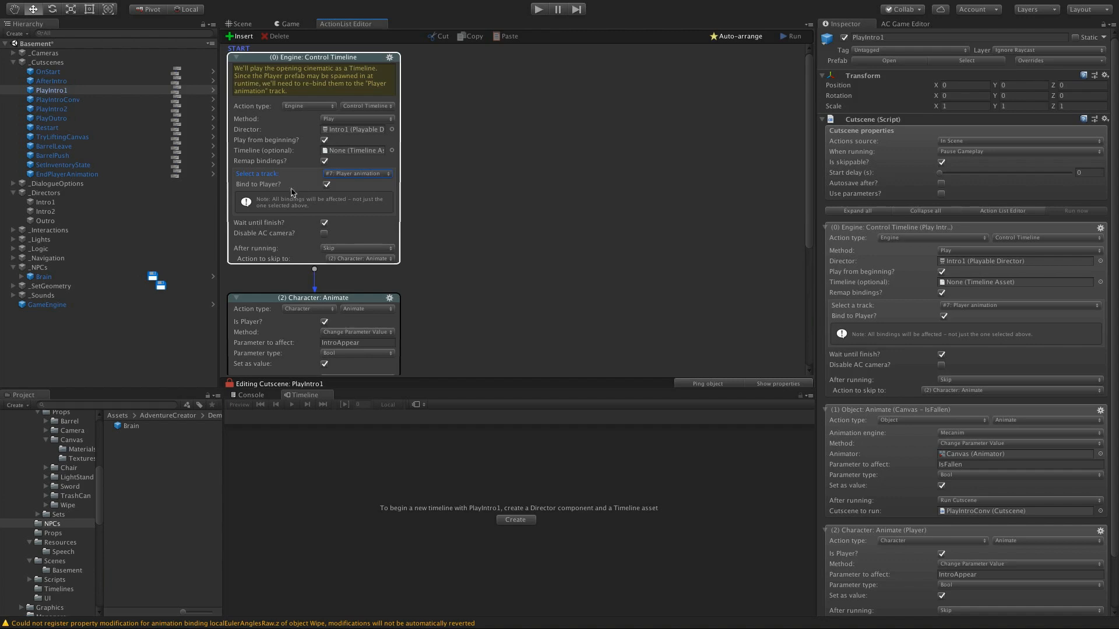
mouse_move(330, 190)
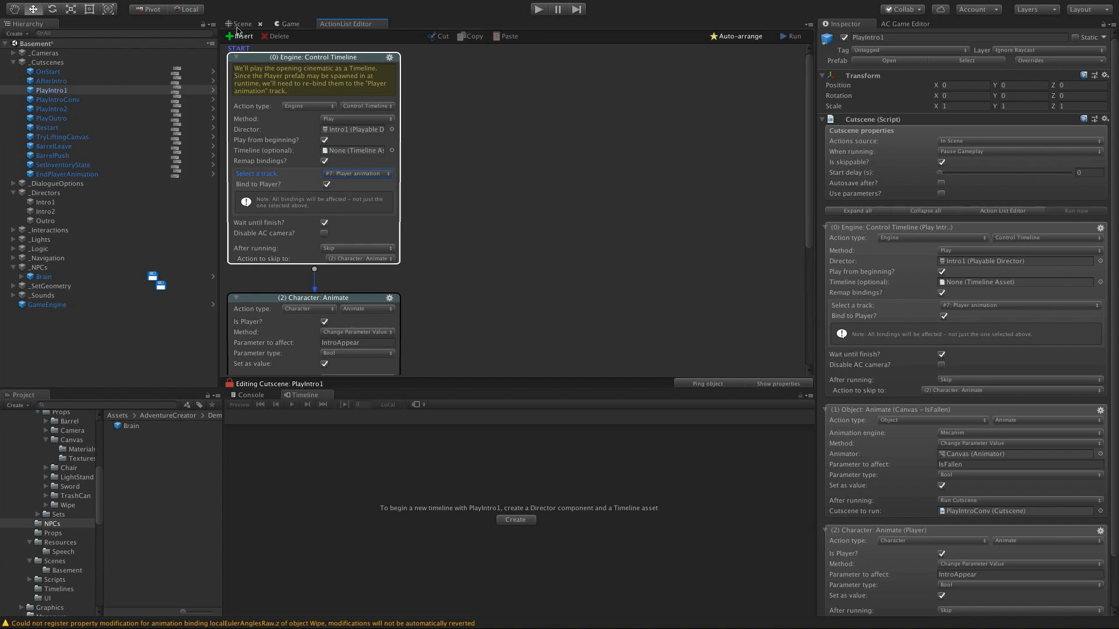
click(240, 23)
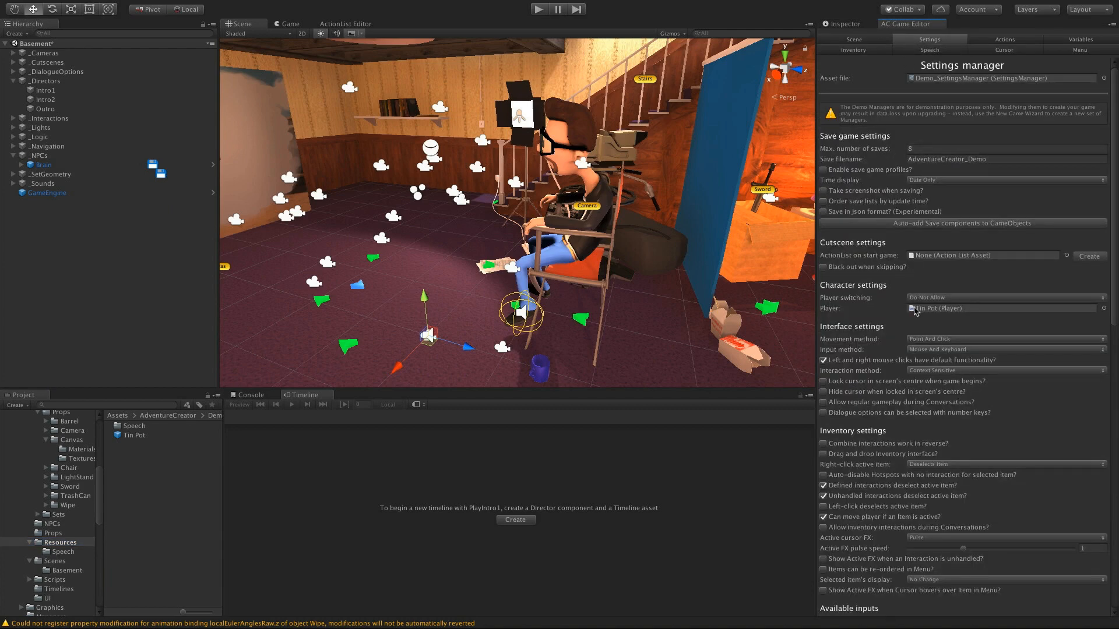
mouse_move(927, 317)
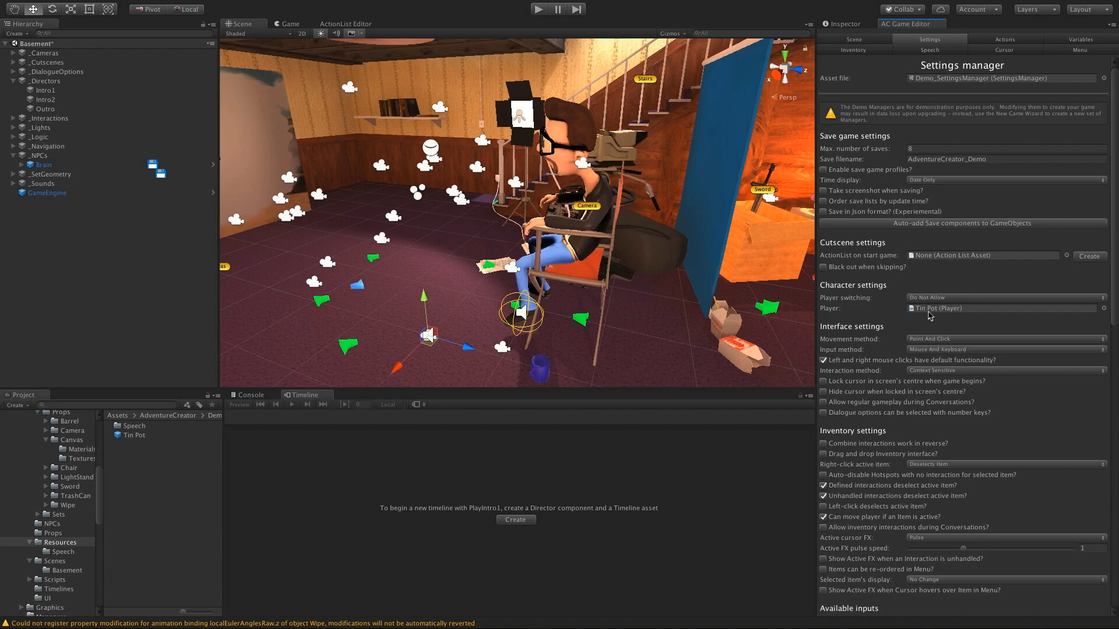
click(134, 435)
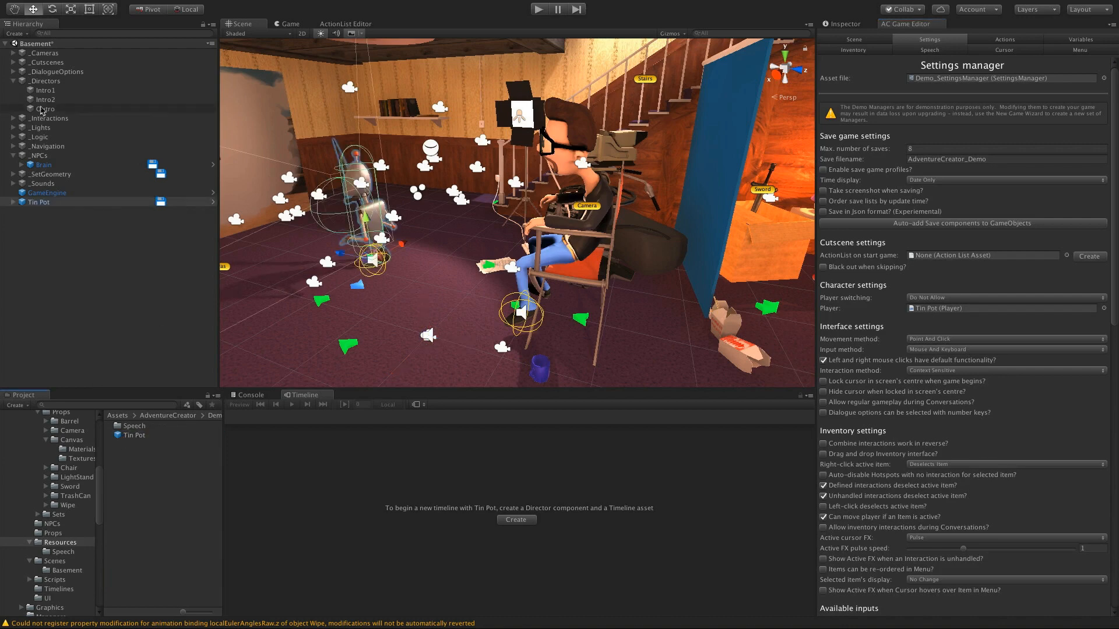
click(46, 99)
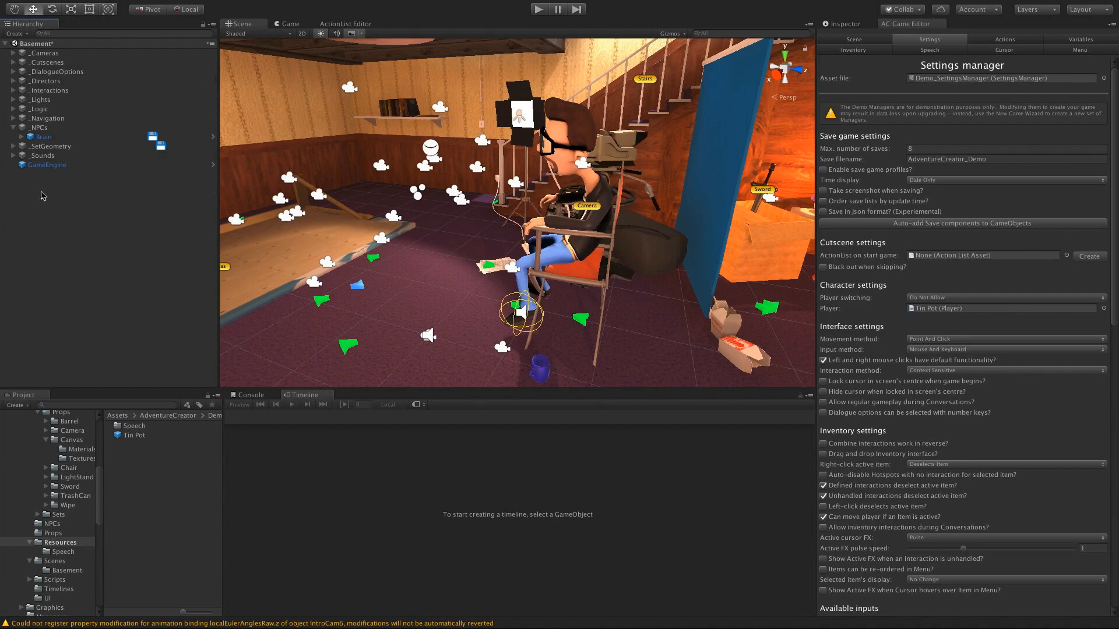
mouse_move(318, 63)
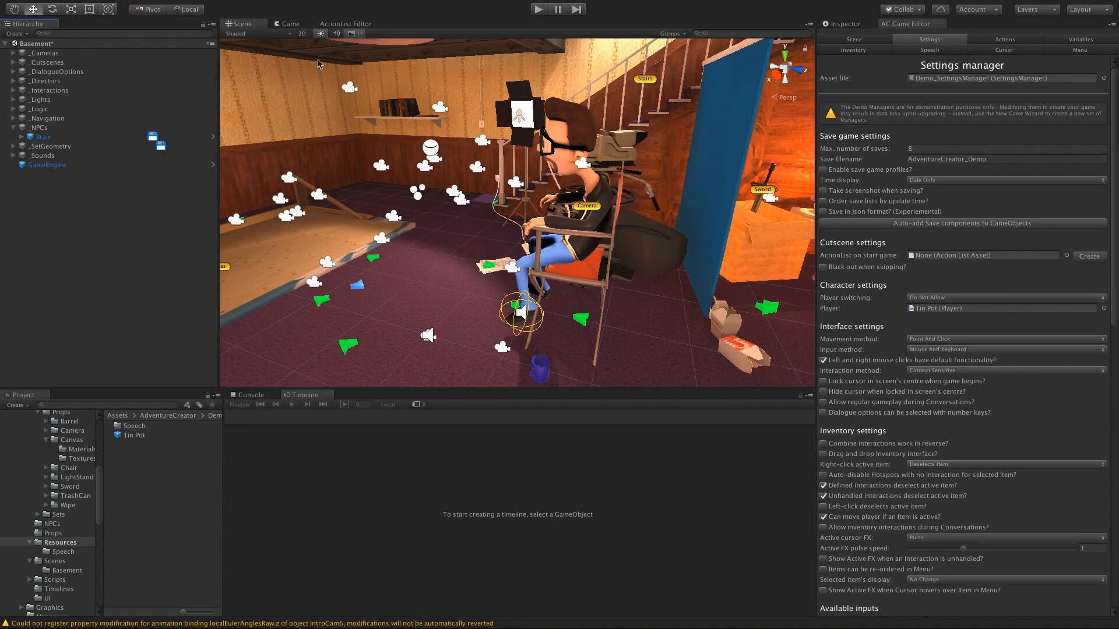
click(345, 23)
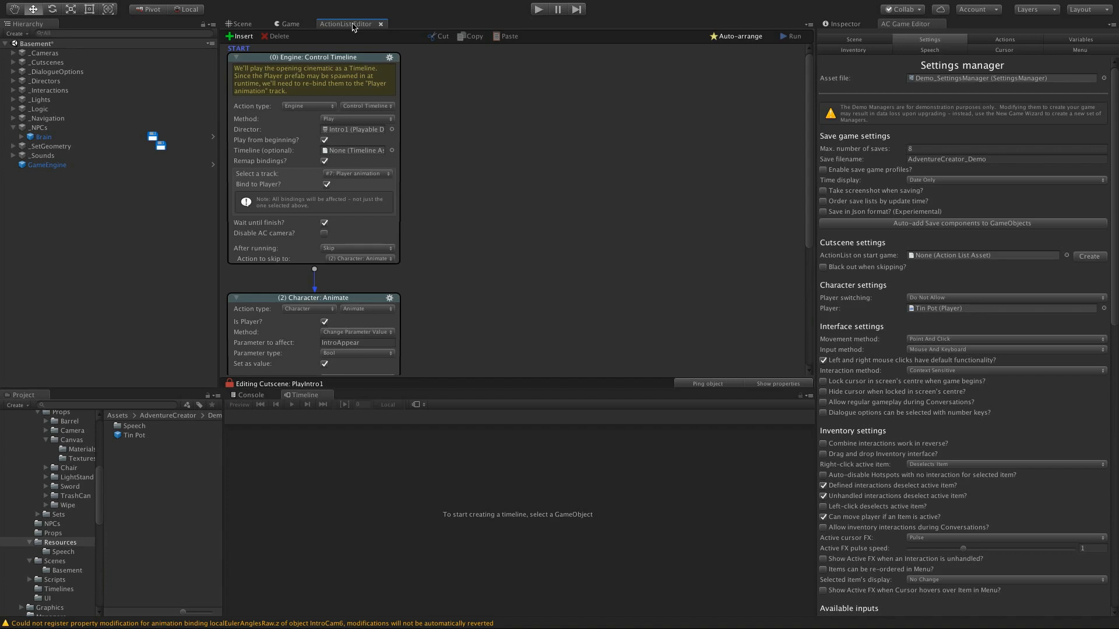
click(289, 23)
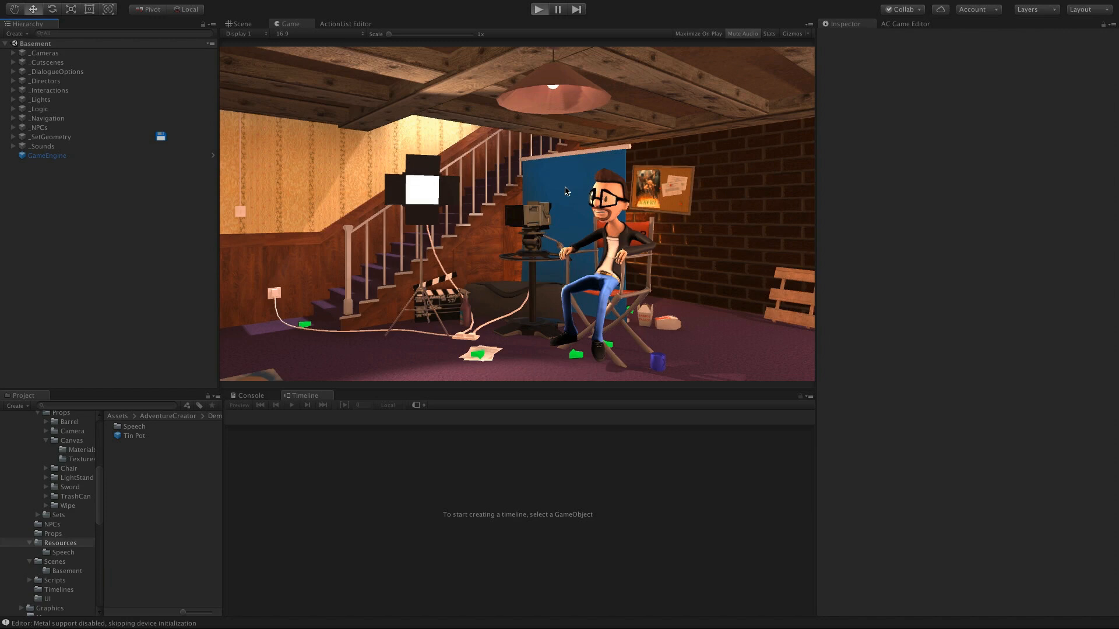
Play the intro with Tin Pot as player and walk the robot across the floor.
click(538, 9)
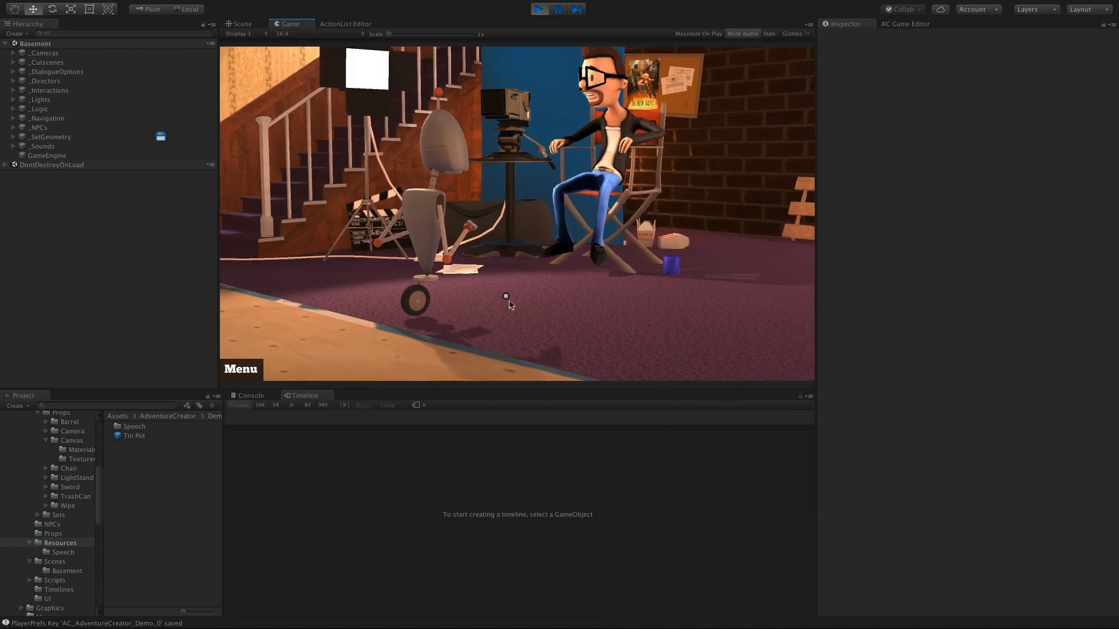
click(504, 296)
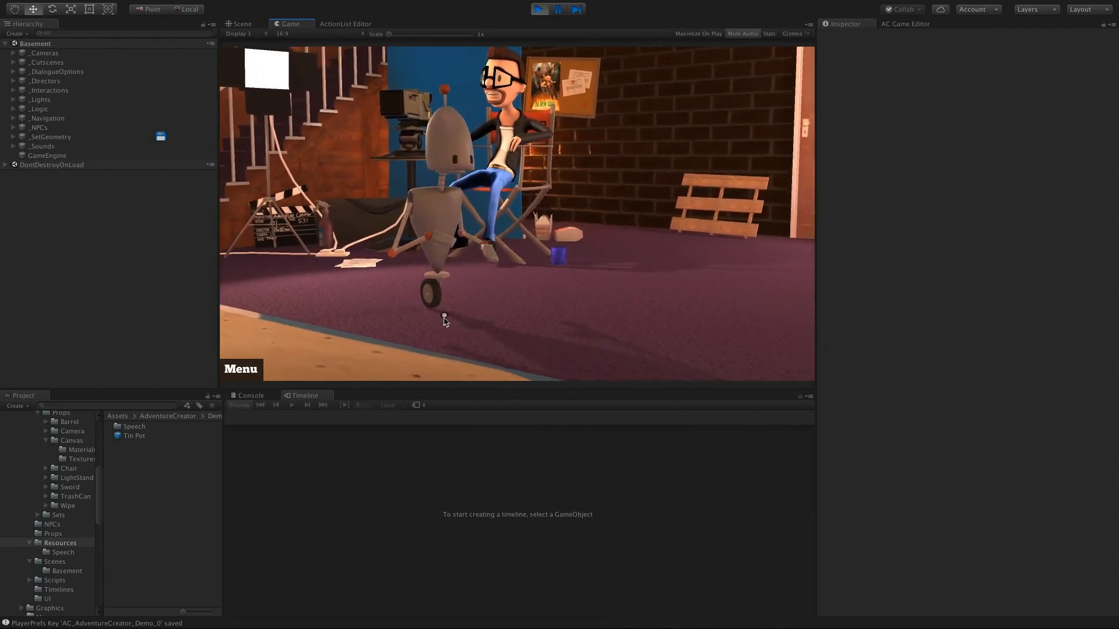
click(241, 23)
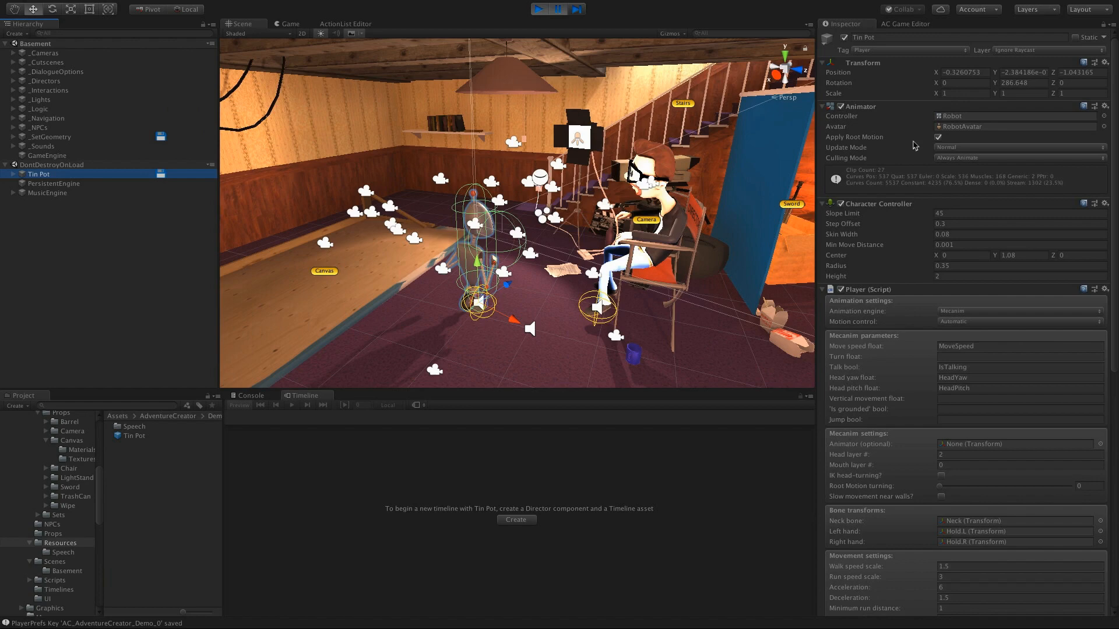
Stop play, review Intro2's Brain animation track offsets and select the Brain NPC.
click(557, 8)
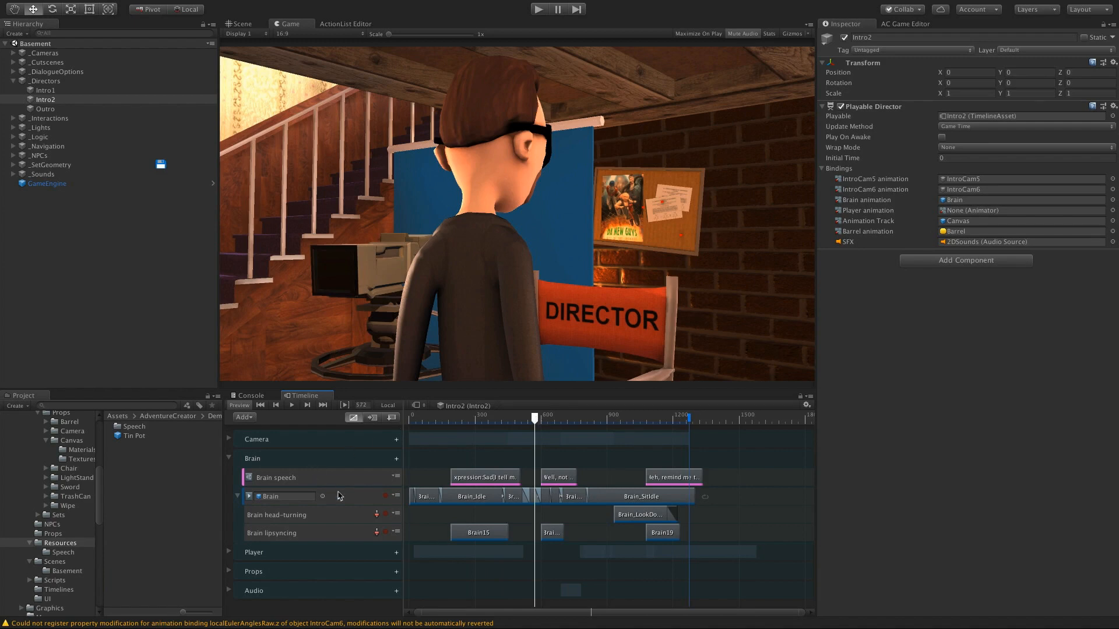
click(275, 496)
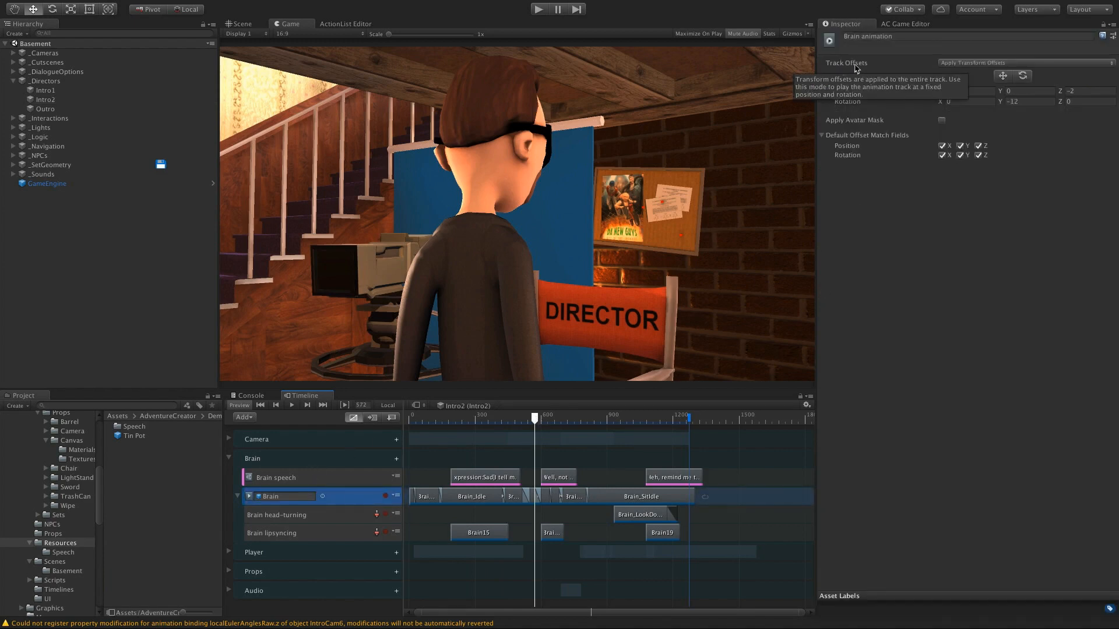
mouse_move(976, 69)
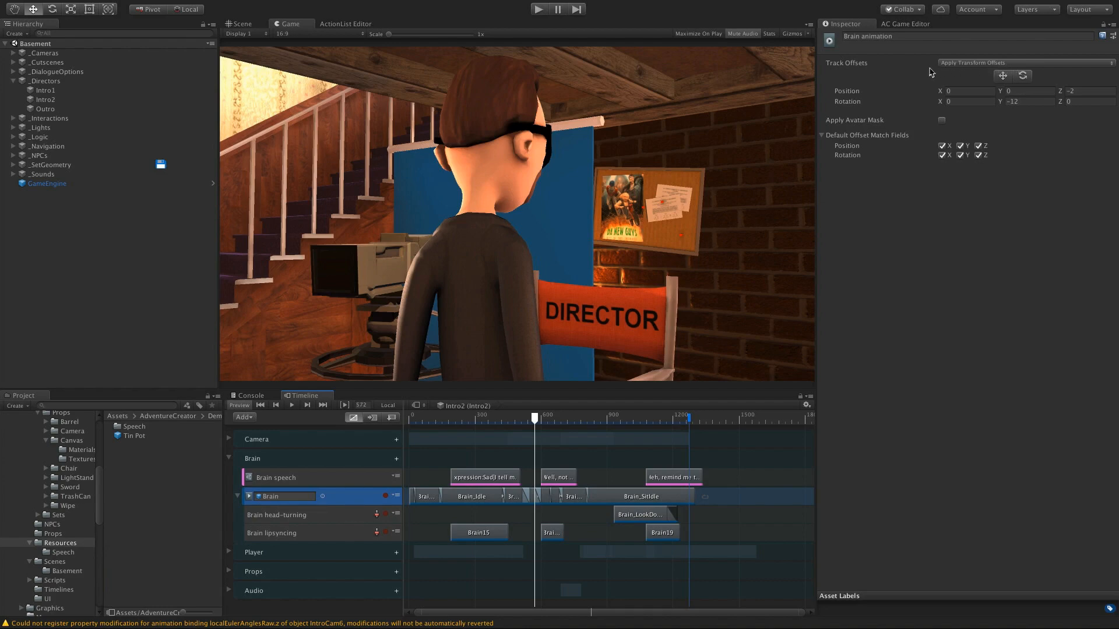
click(241, 24)
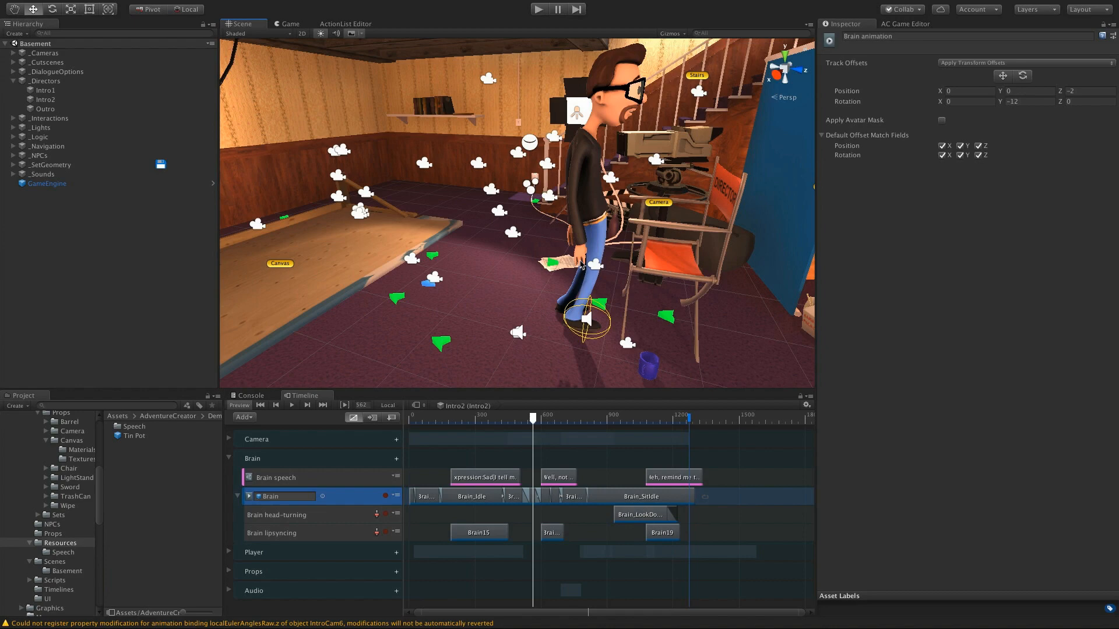
click(43, 164)
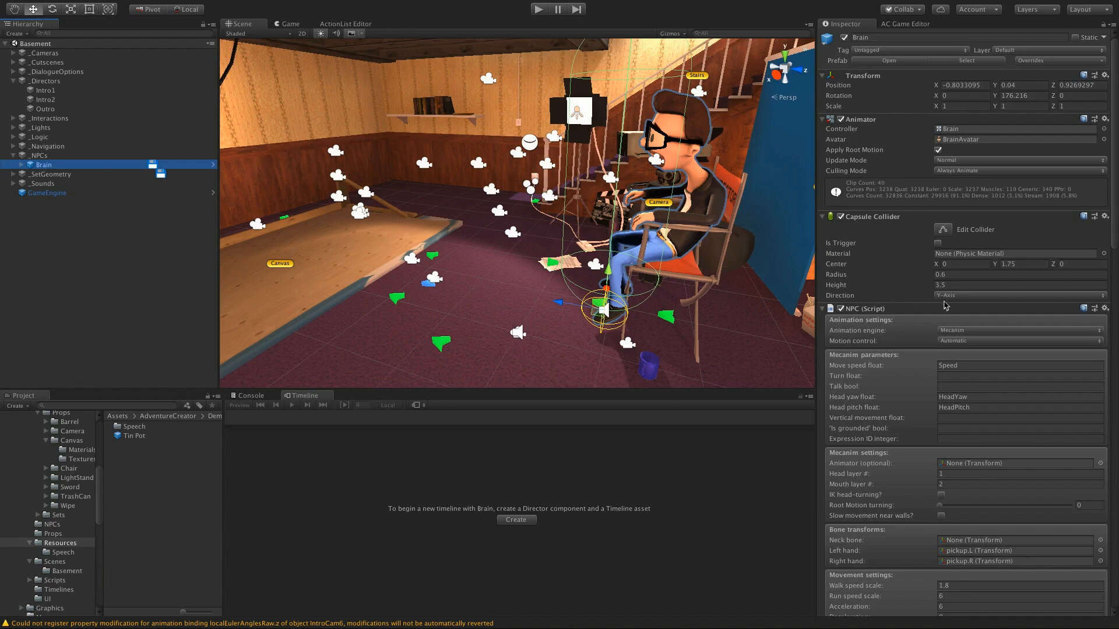
mouse_move(160, 258)
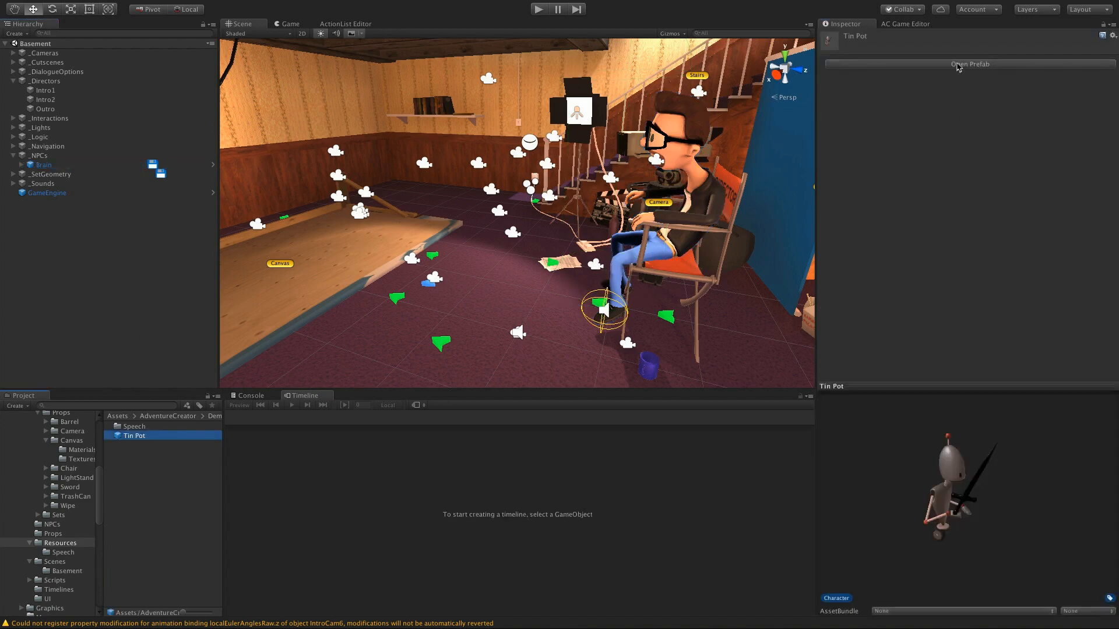
click(968, 63)
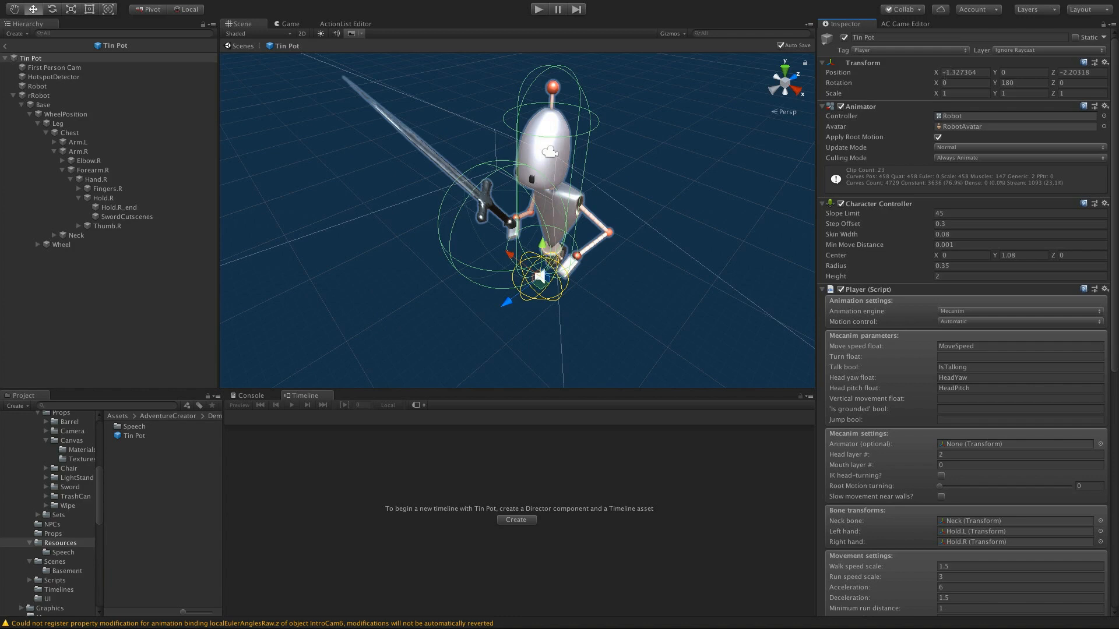
mouse_move(927, 198)
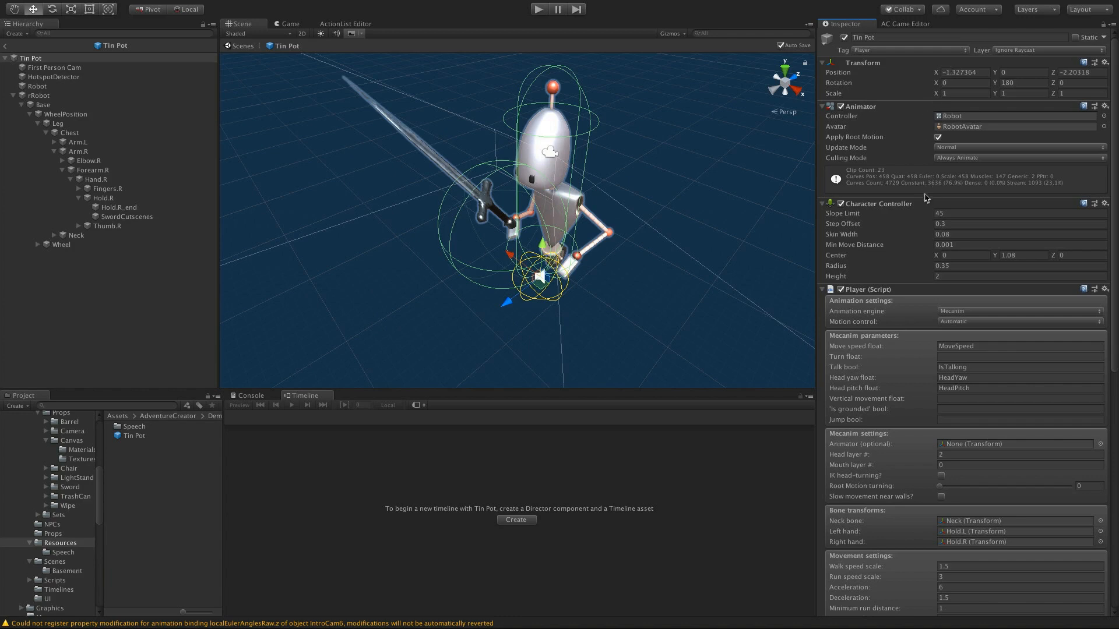
mouse_move(854, 211)
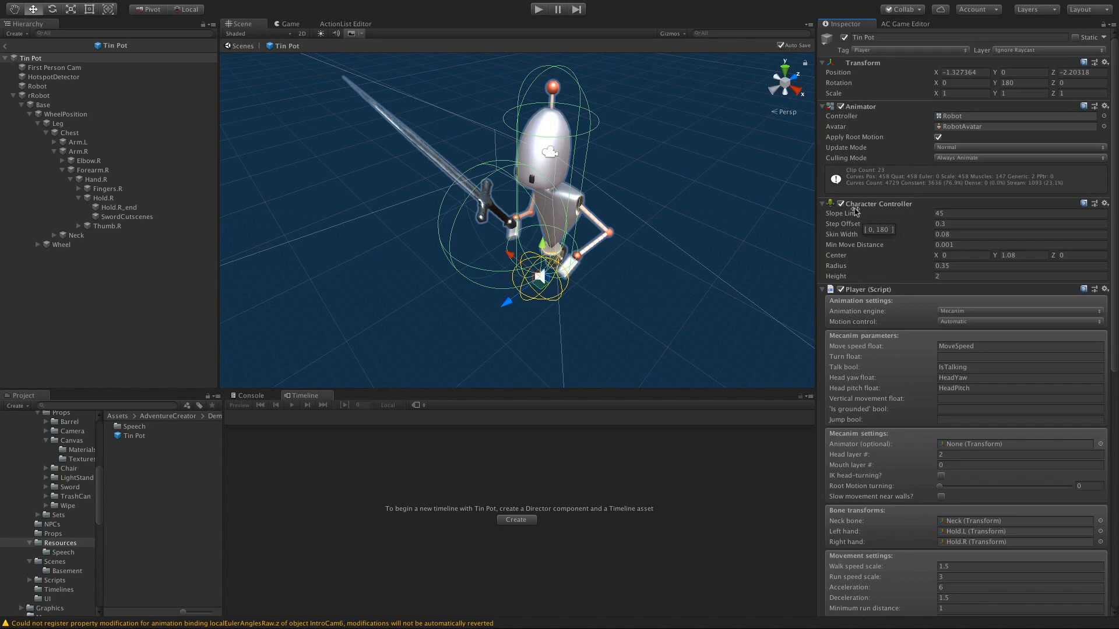
mouse_move(873, 212)
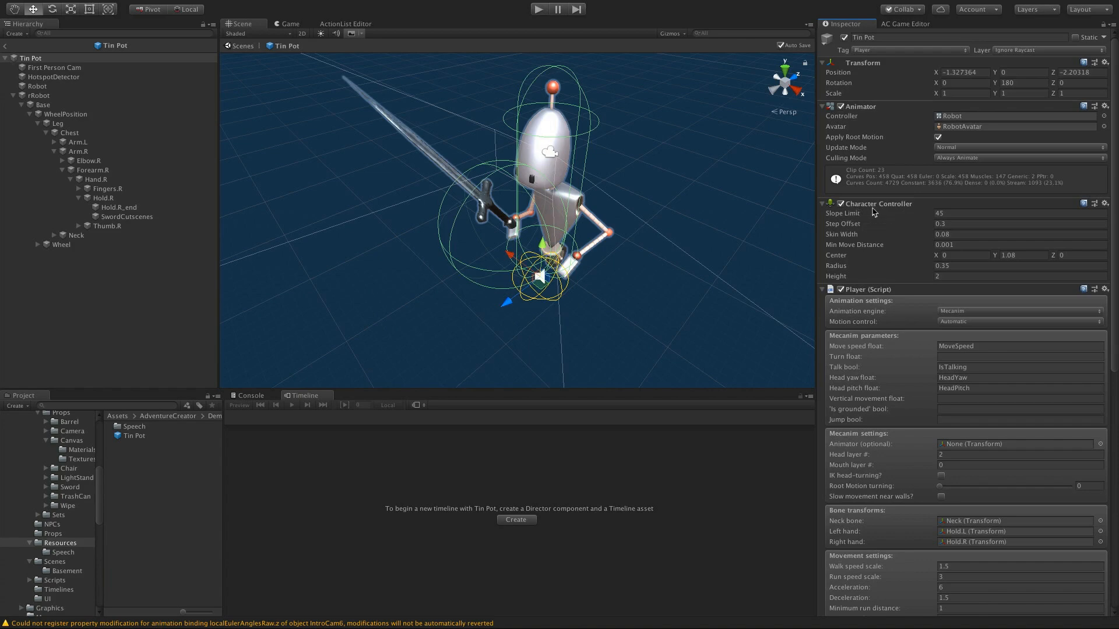
mouse_move(720, 224)
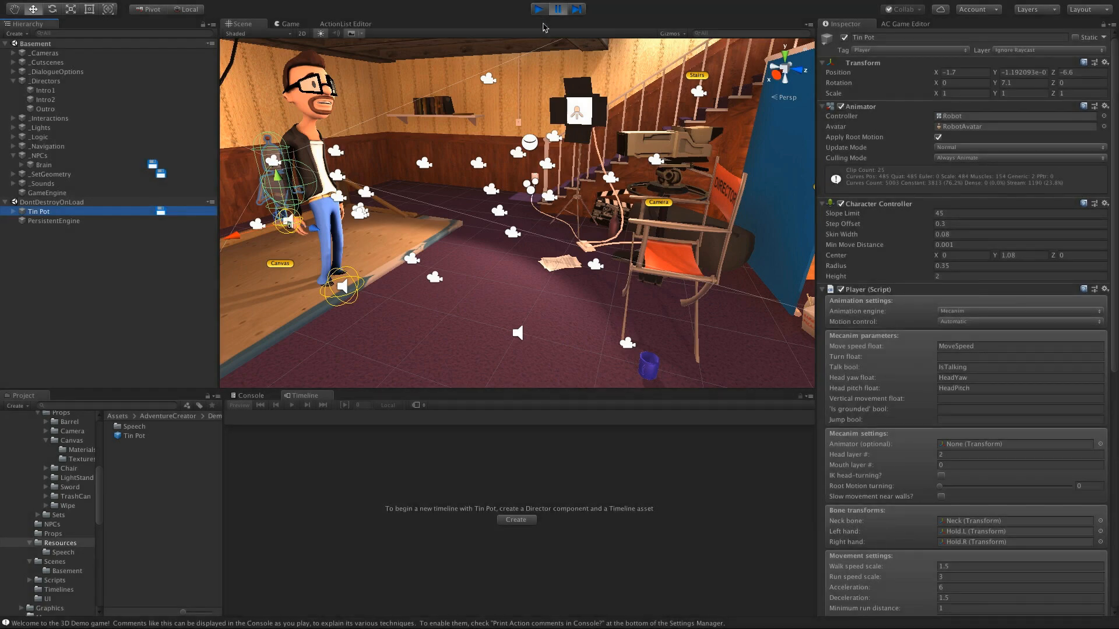
click(539, 8)
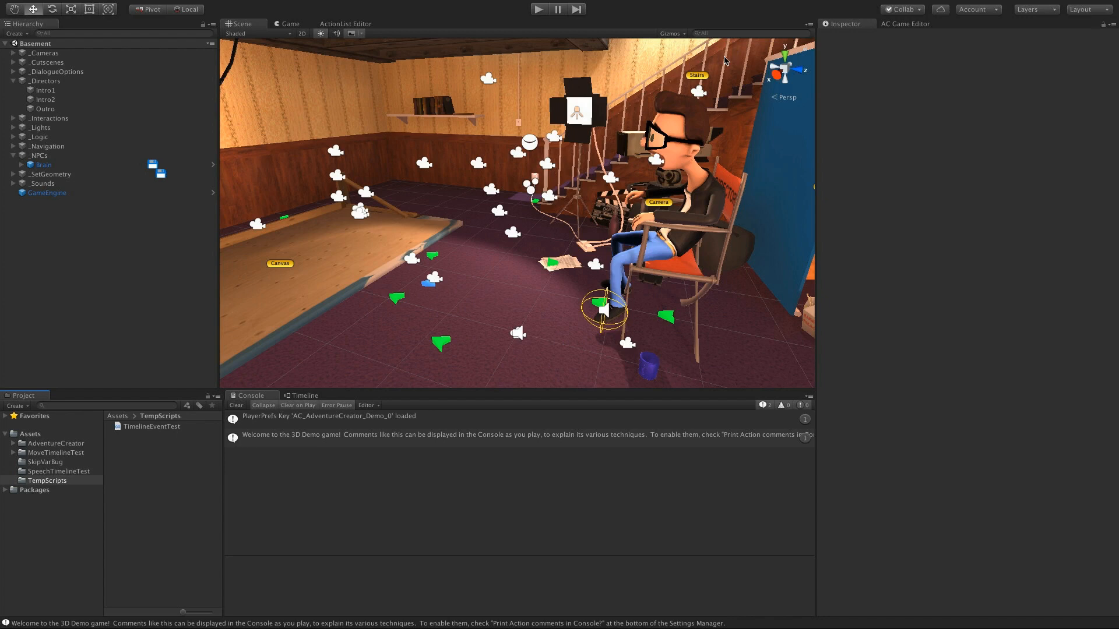
mouse_move(547, 306)
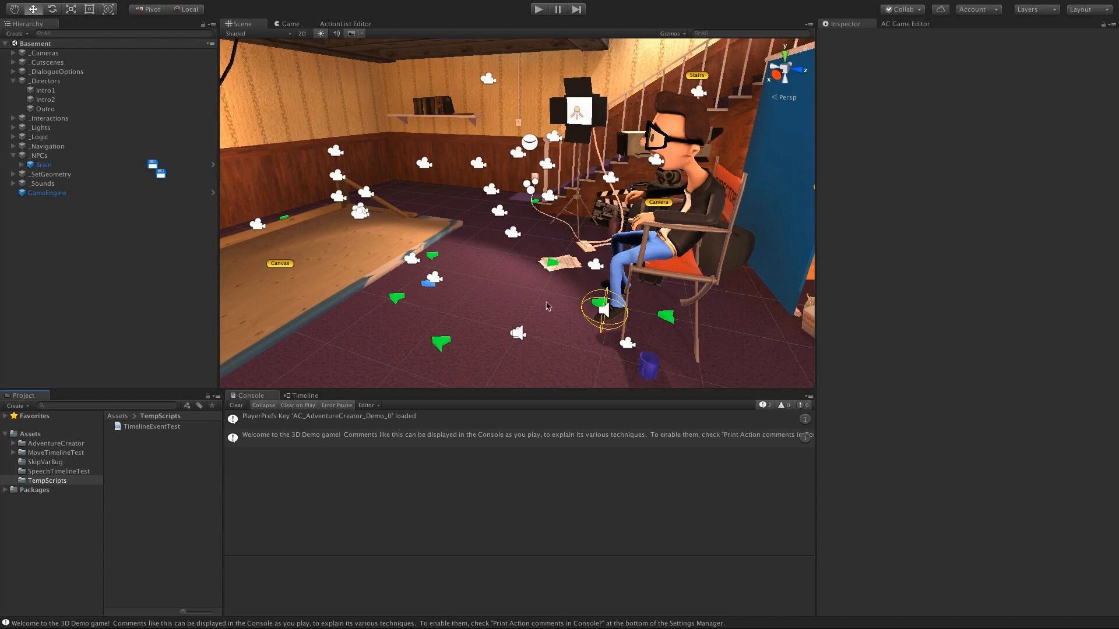
mouse_move(516, 328)
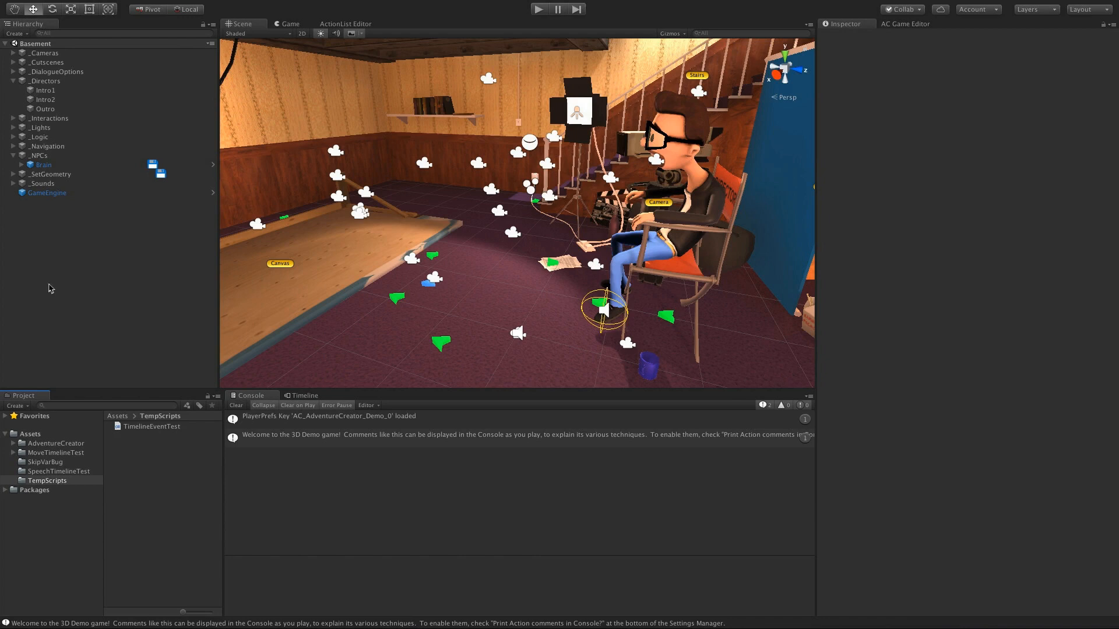
Create an empty GameObject with the Timeline Event Test script and confirm the Console logs Brain and Tin Pot on a Timeline.
click(14, 33)
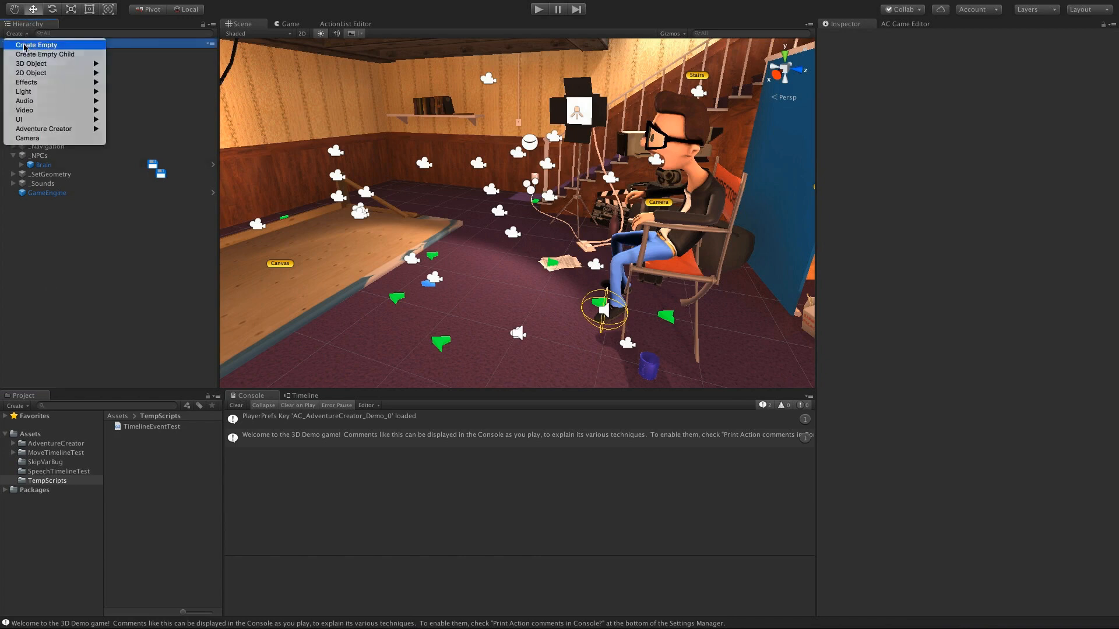
click(36, 44)
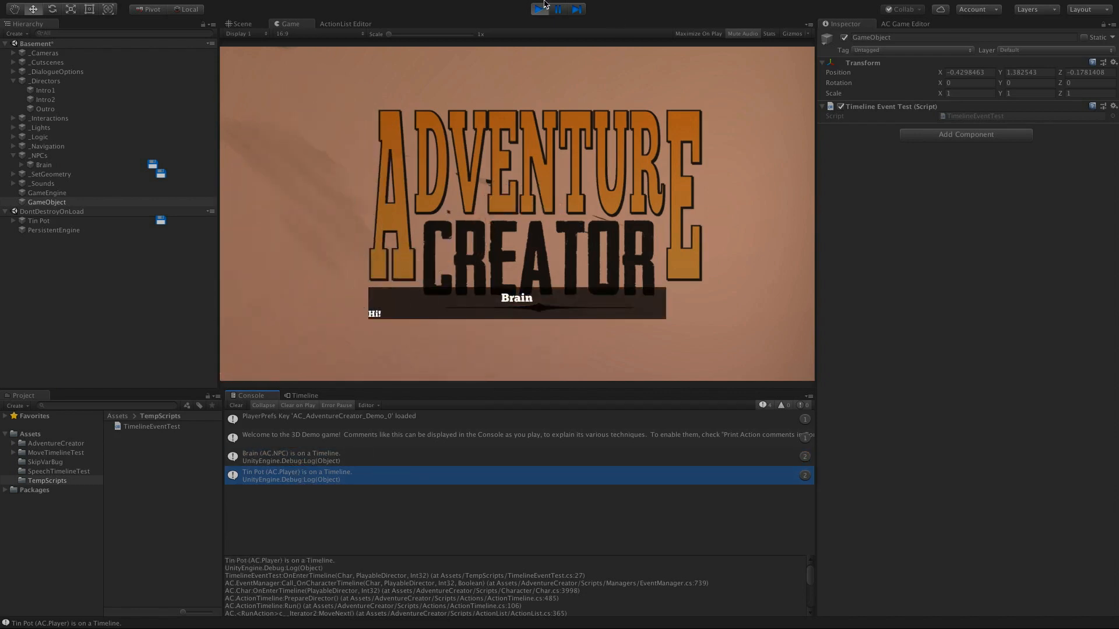
click(242, 23)
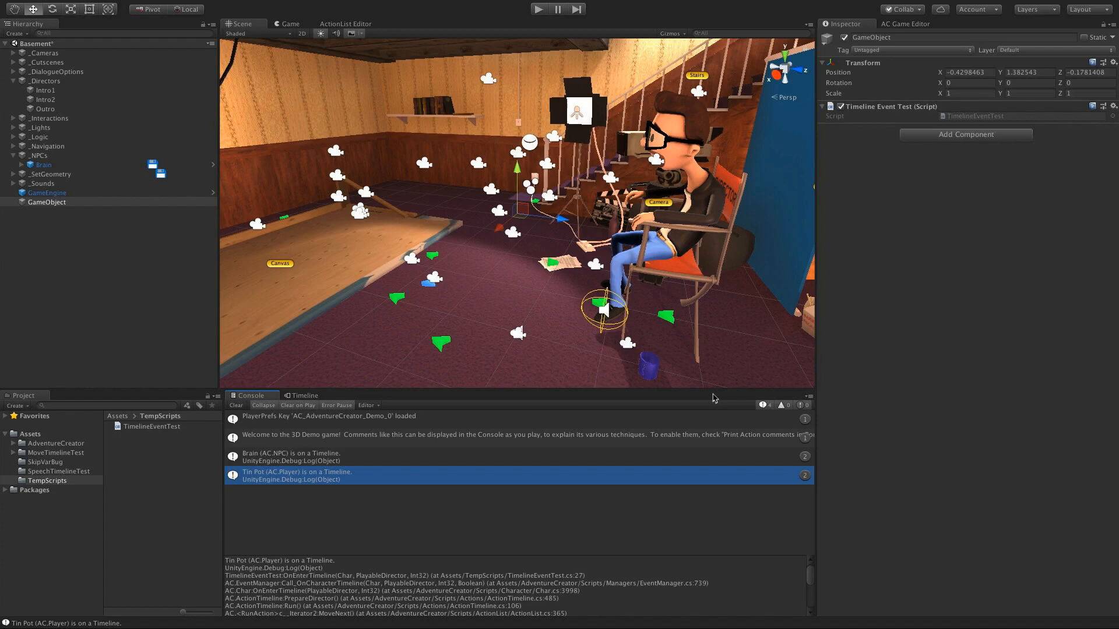